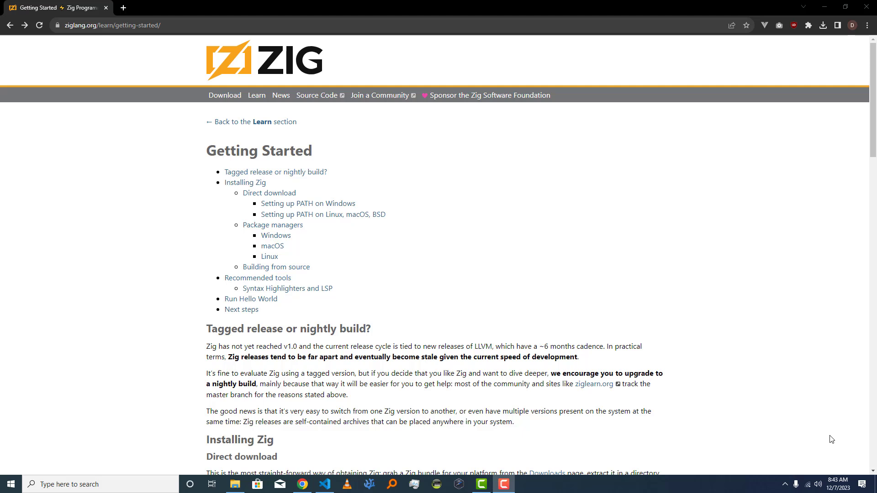
mouse_move(736, 432)
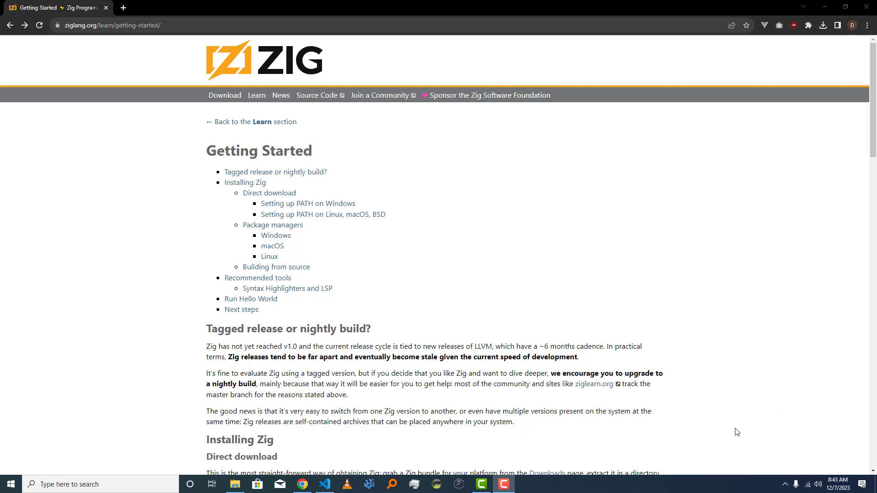
mouse_move(719, 437)
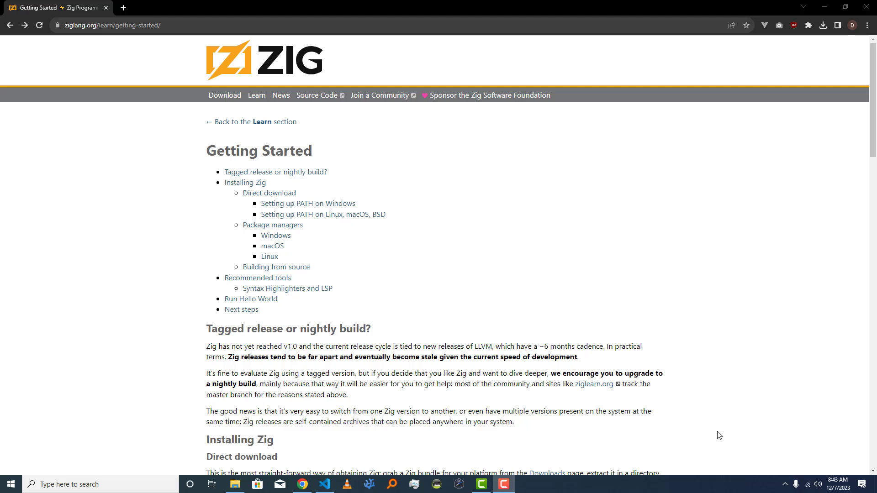
mouse_move(583, 345)
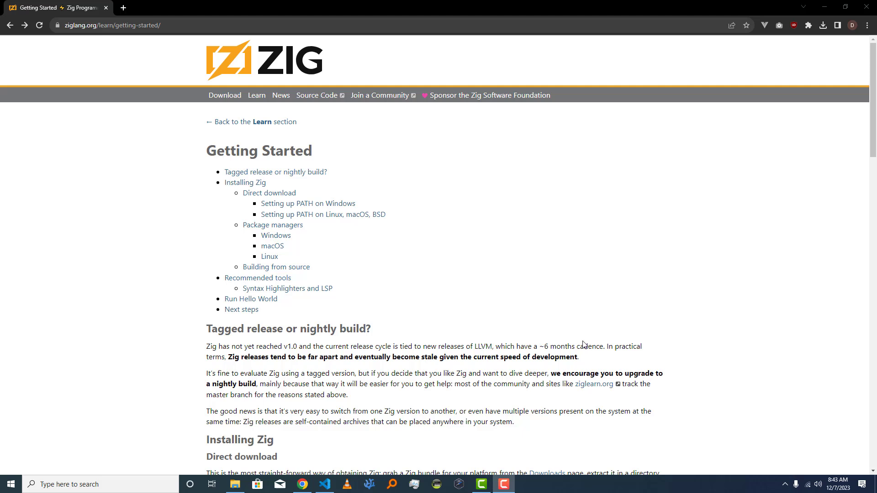
mouse_move(589, 364)
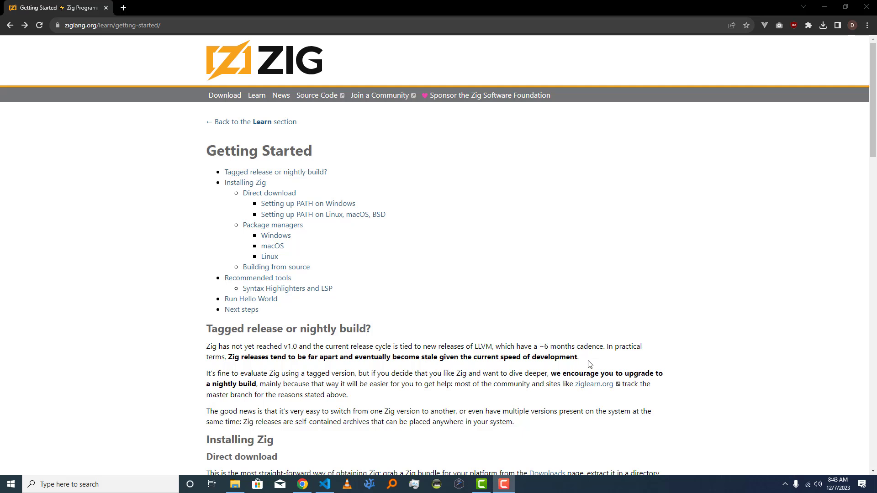
mouse_move(581, 393)
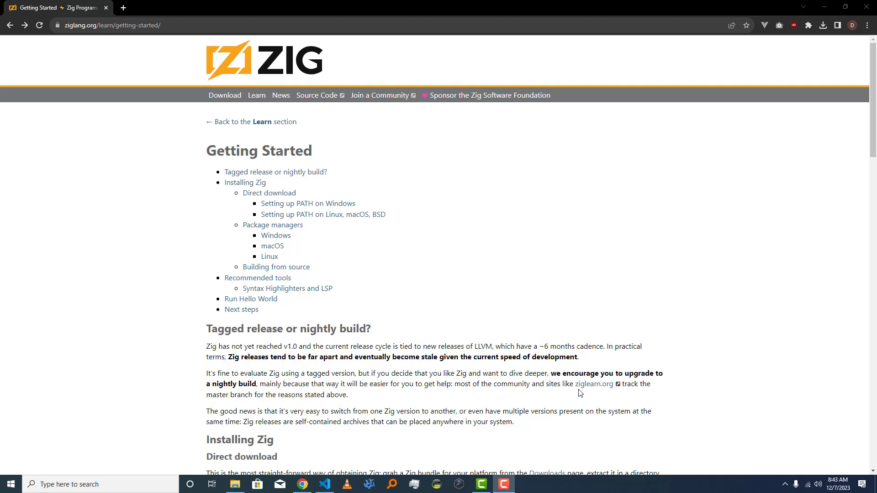
mouse_move(593, 384)
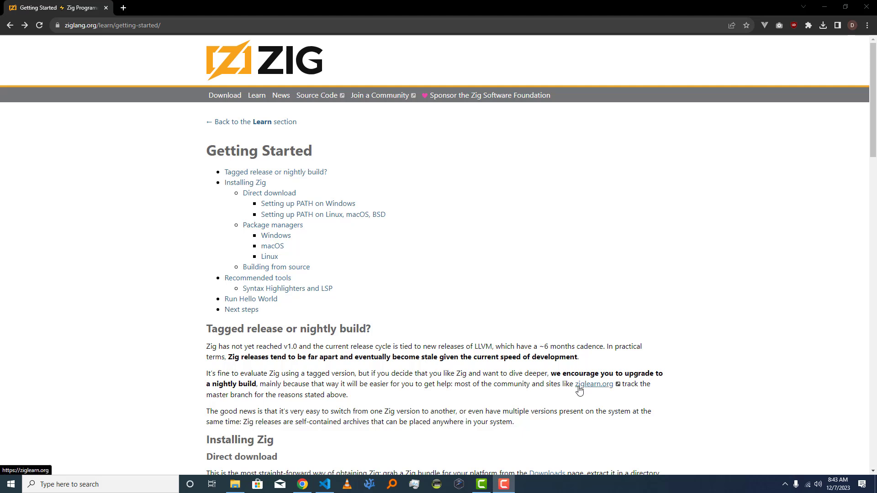
mouse_move(579, 387)
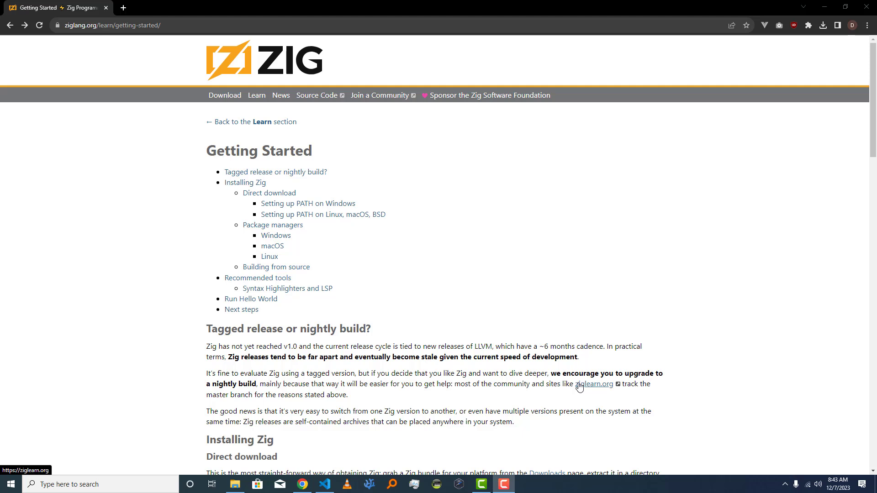
mouse_move(580, 385)
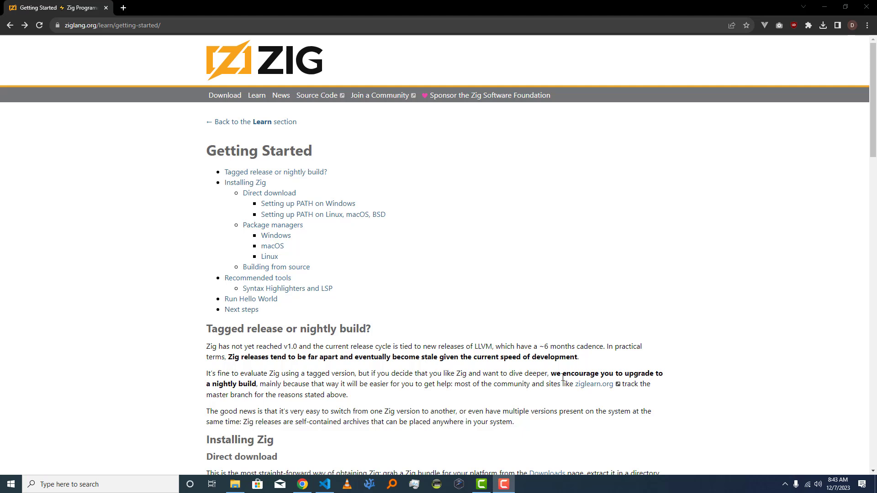
mouse_move(593, 302)
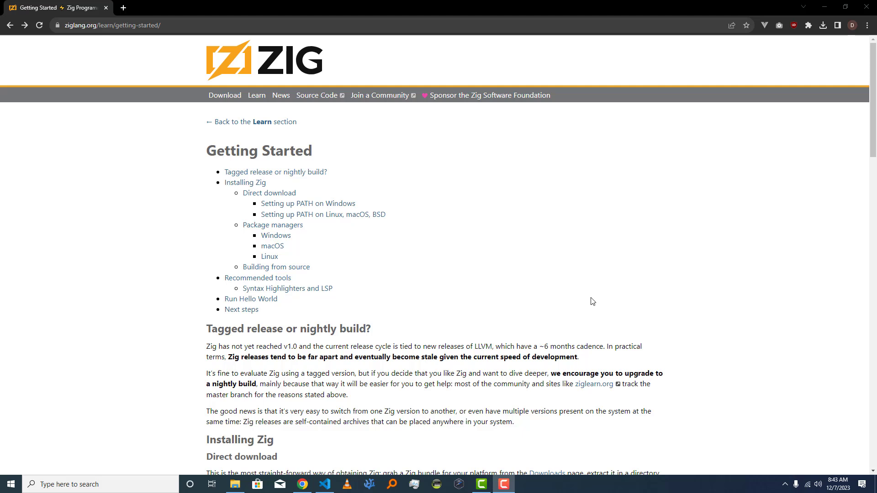
mouse_move(102, 138)
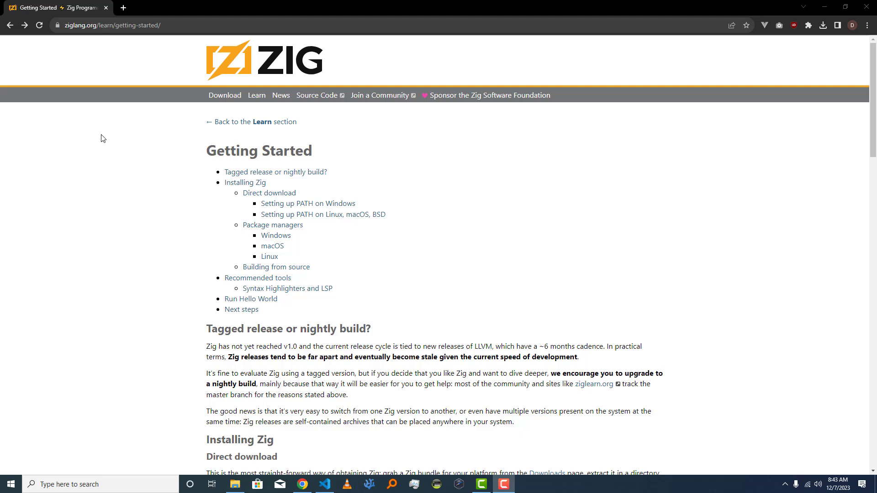
mouse_move(229, 69)
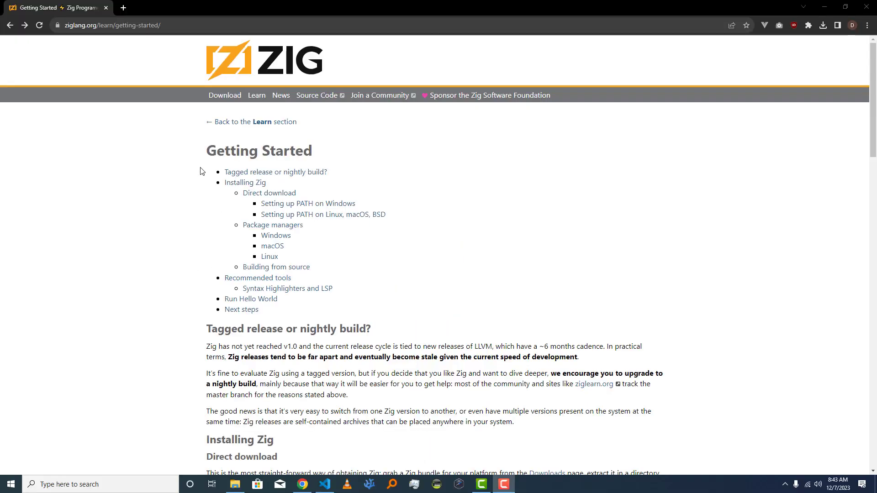
mouse_move(305, 247)
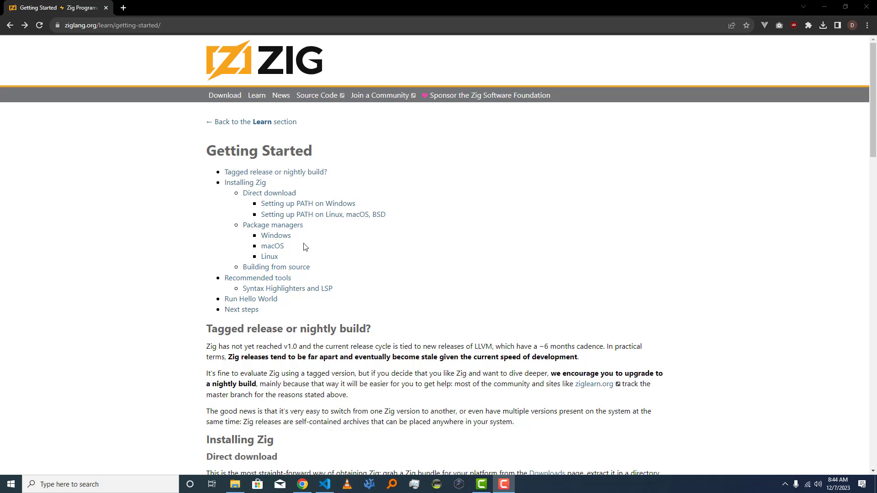
Reach the ziglang.org Downloads page and scroll to the master release table for Windows, macOS and Linux.
scroll("down", 3)
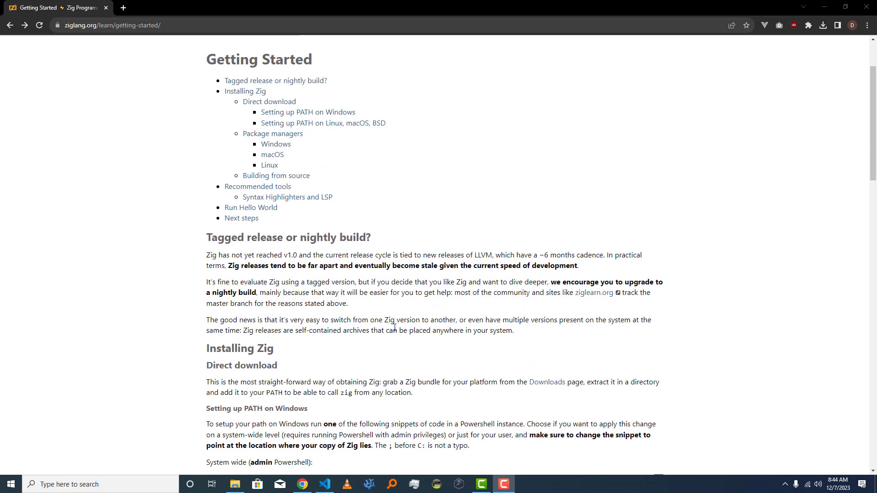
scroll("down", 3)
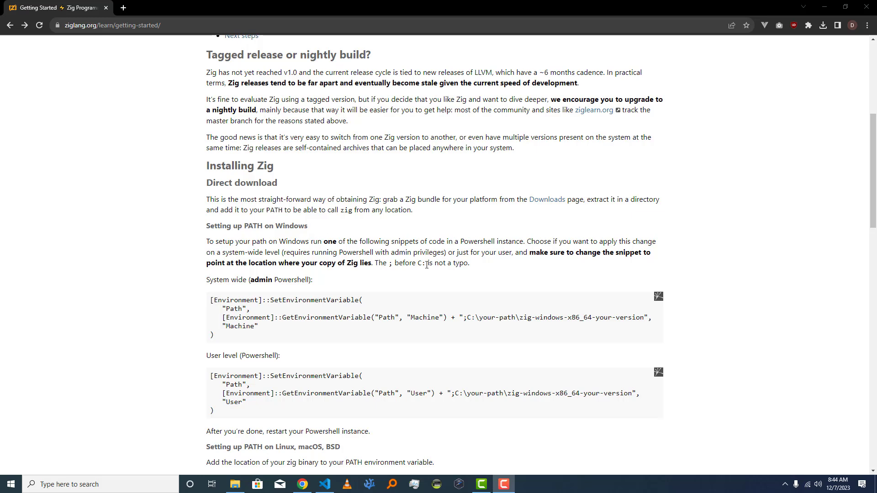
scroll("down", 3)
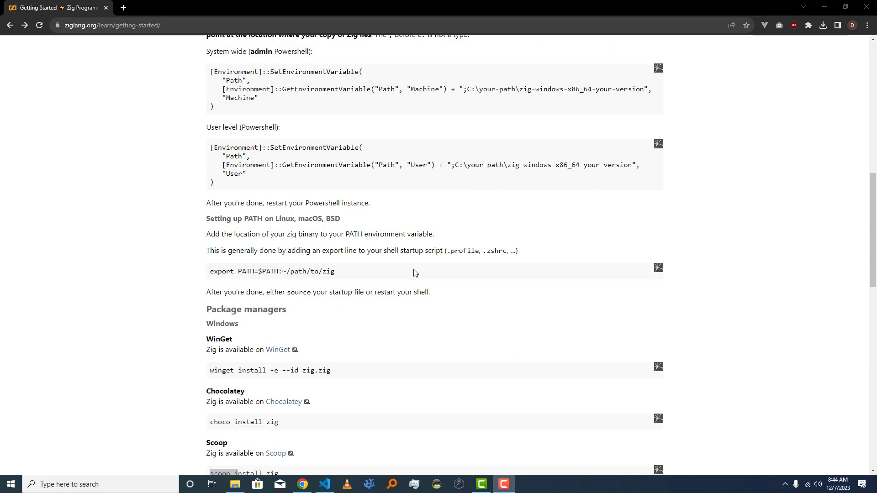
scroll("down", 3)
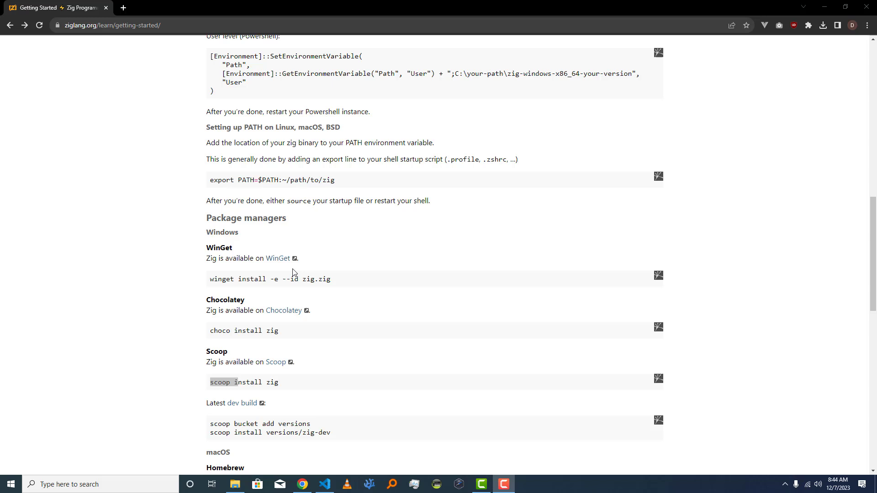
mouse_move(214, 281)
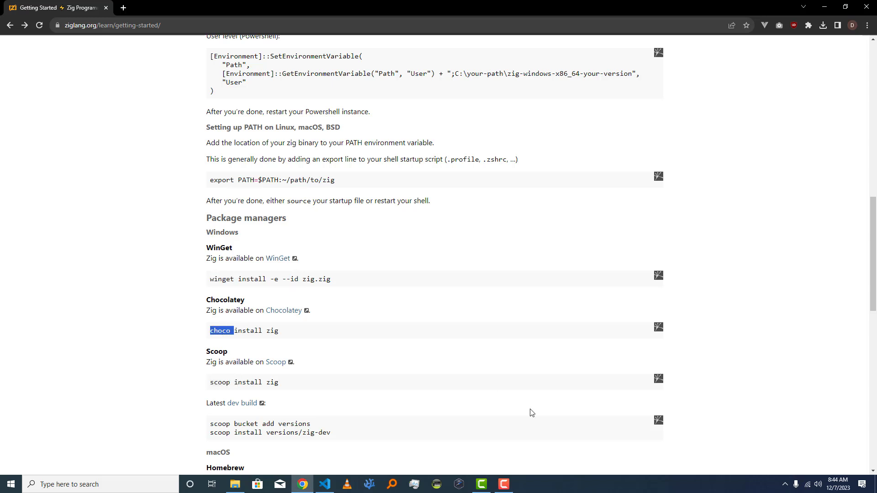
mouse_move(360, 375)
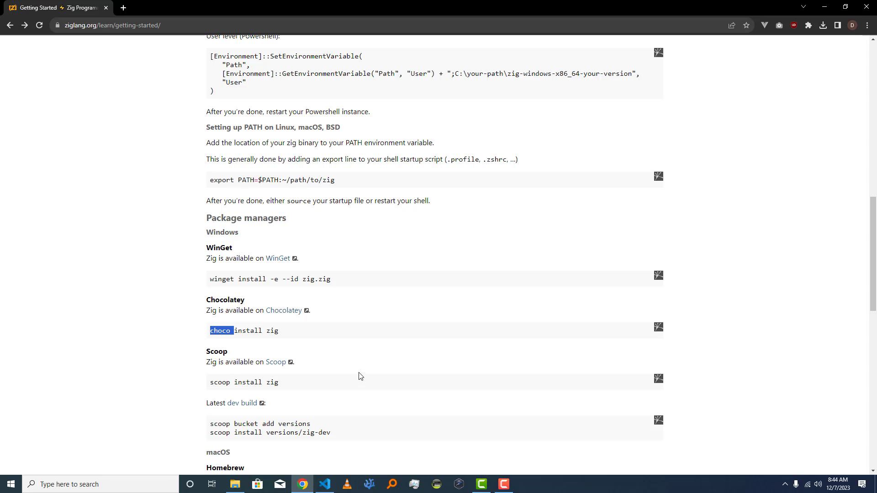
mouse_move(362, 376)
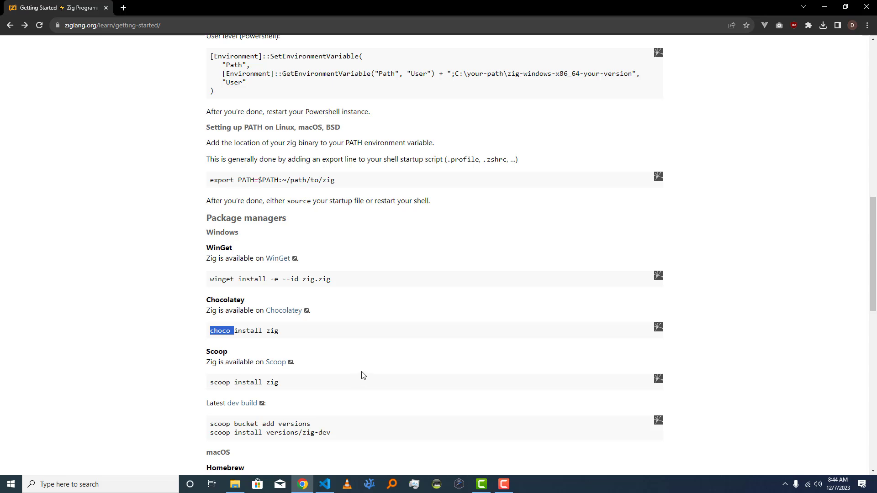
mouse_move(365, 341)
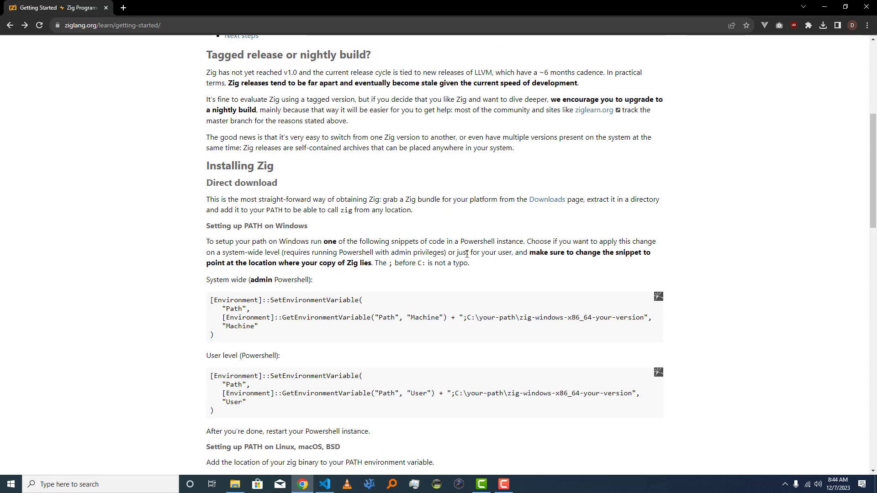
mouse_move(456, 256)
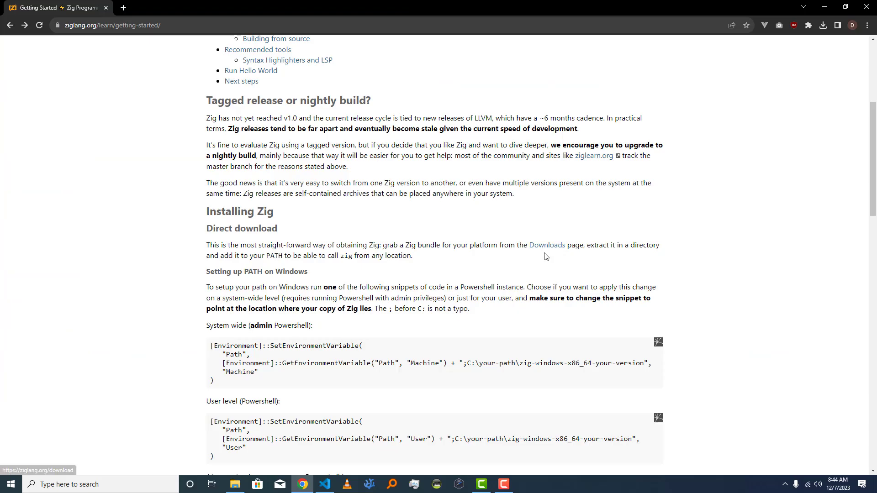
mouse_move(532, 263)
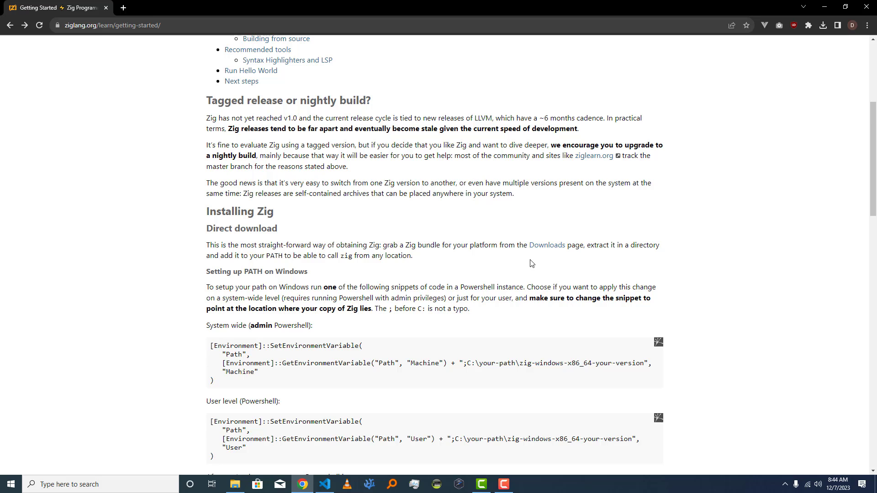
mouse_move(546, 248)
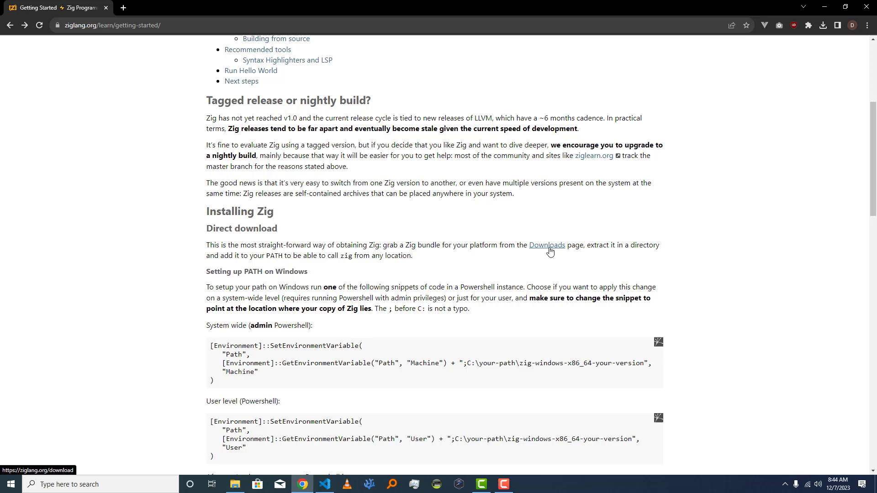
left_click(547, 244)
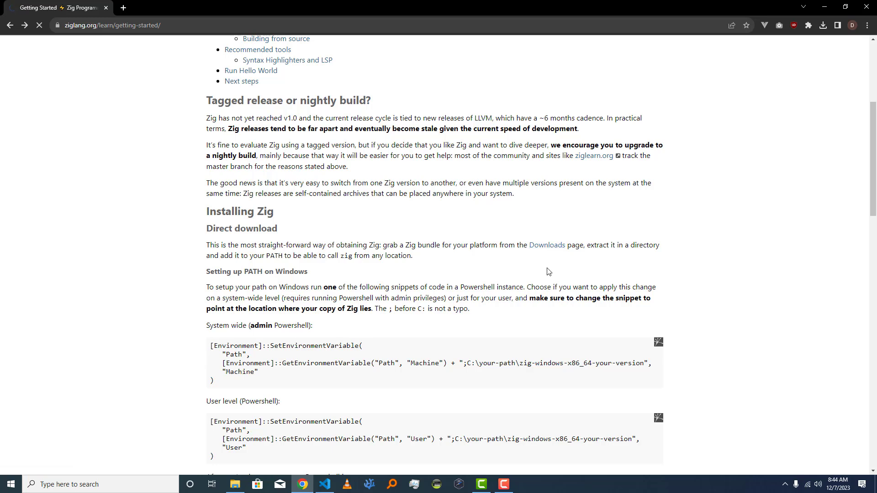
left_click(546, 245)
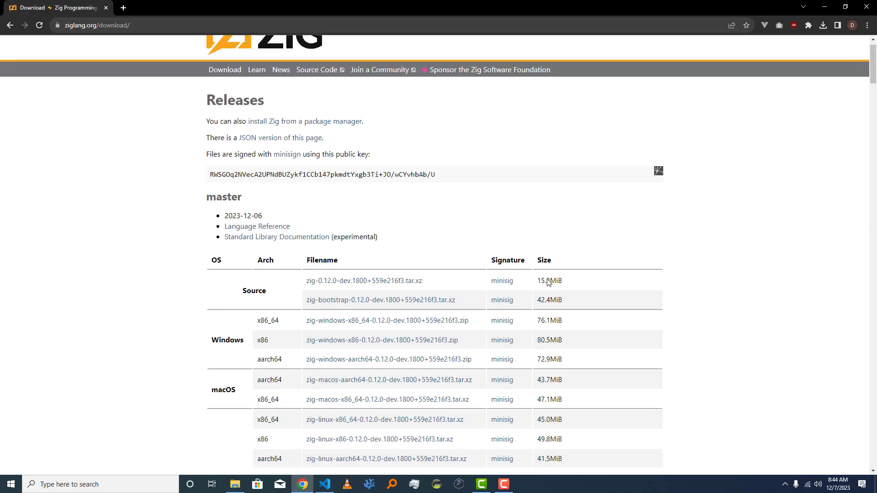
scroll("down", 3)
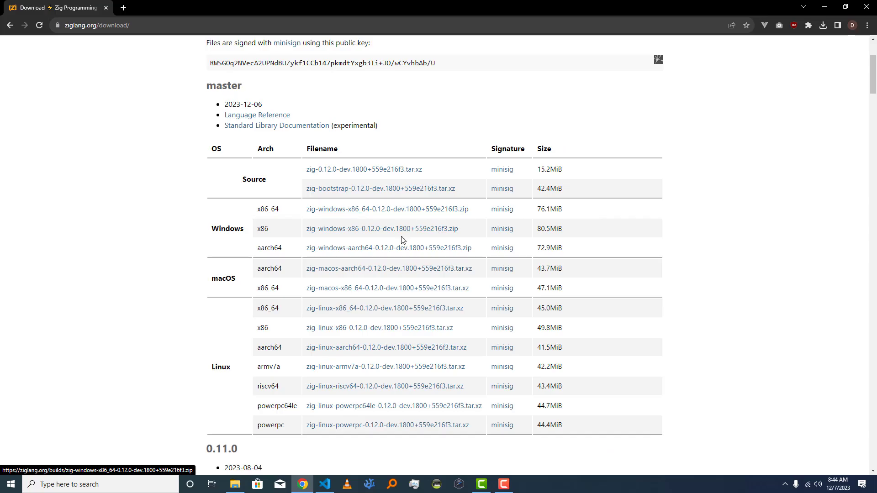
mouse_move(582, 195)
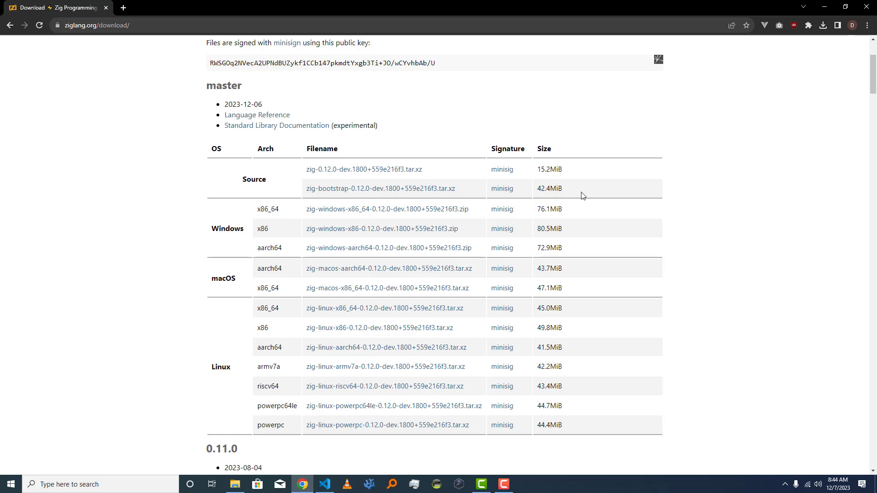
mouse_move(576, 177)
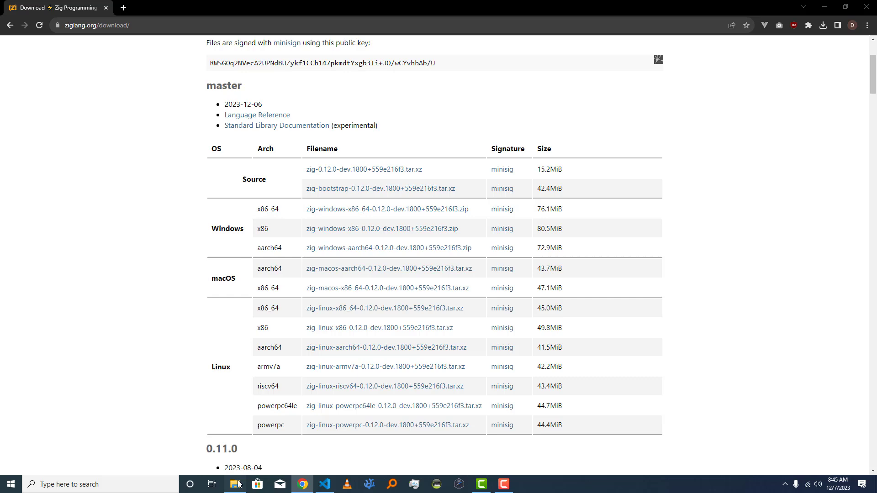
Switch to File Explorer and locate the downloaded zig-windows-x86_64 0.12.0-dev archive.
left_click(236, 484)
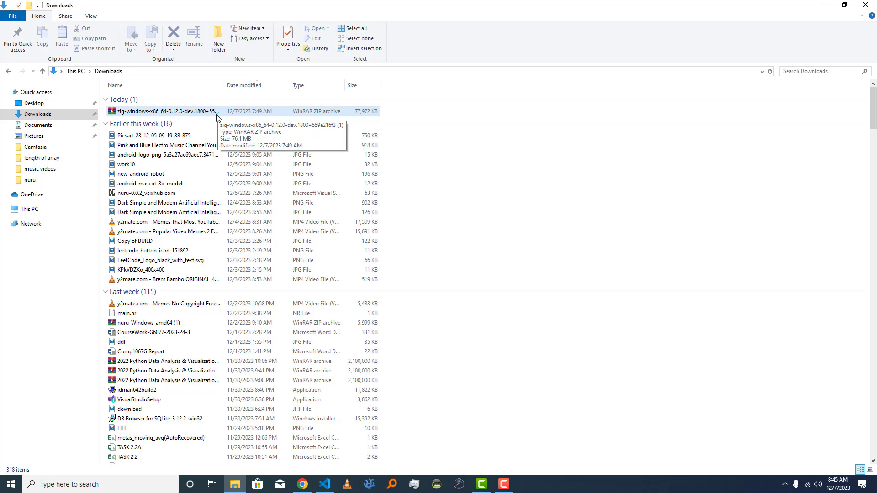
mouse_move(218, 114)
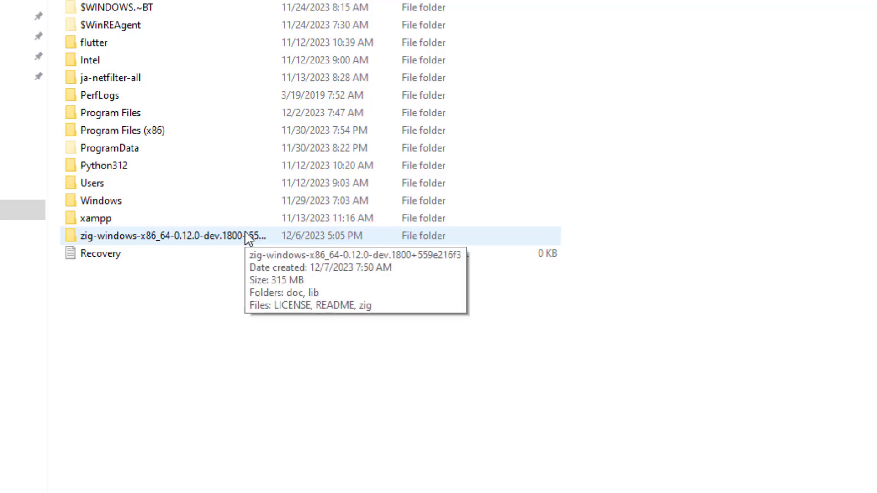
mouse_move(261, 246)
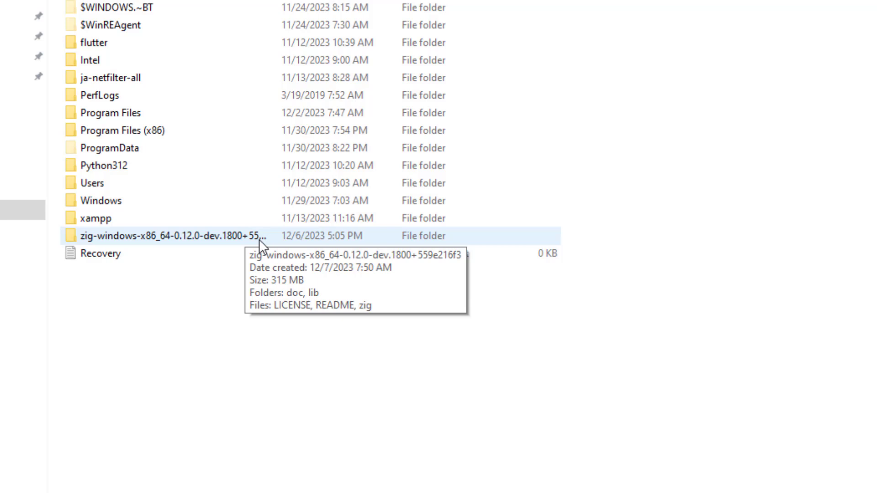
mouse_move(250, 243)
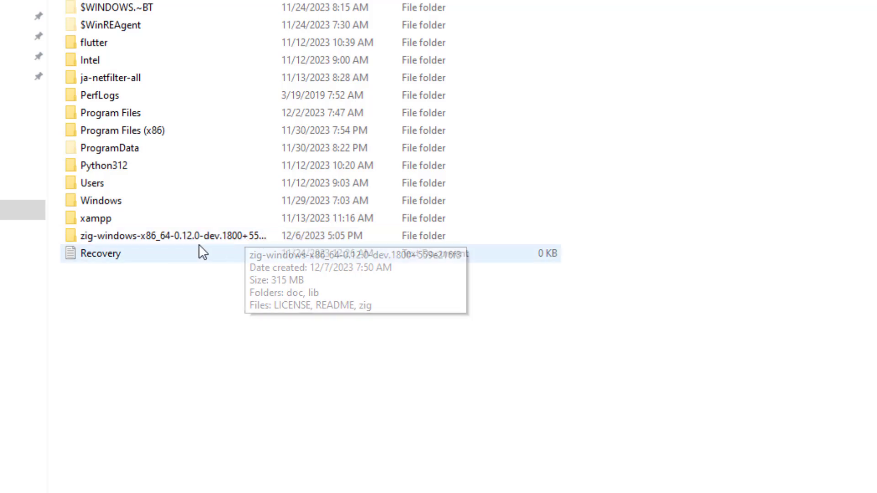
mouse_move(230, 232)
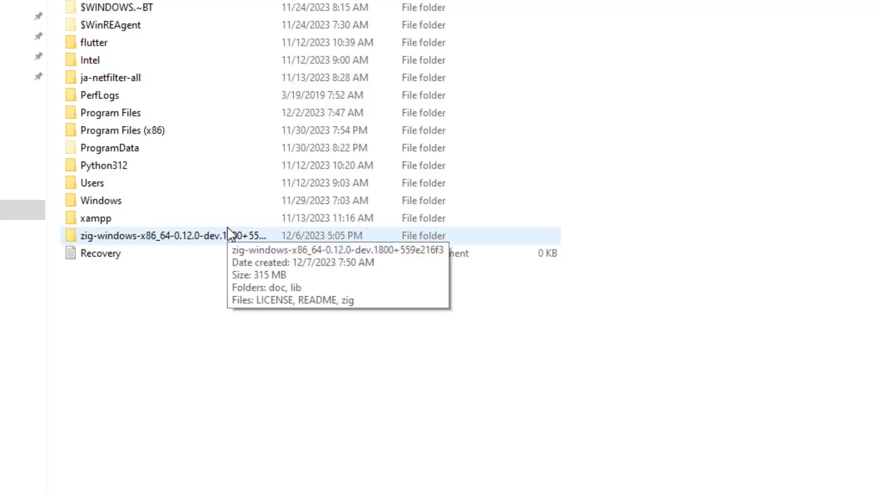
Enter the extracted zig-windows folder (doc, lib, LICENSE, README, zig) and copy its full path.
double_click(148, 235)
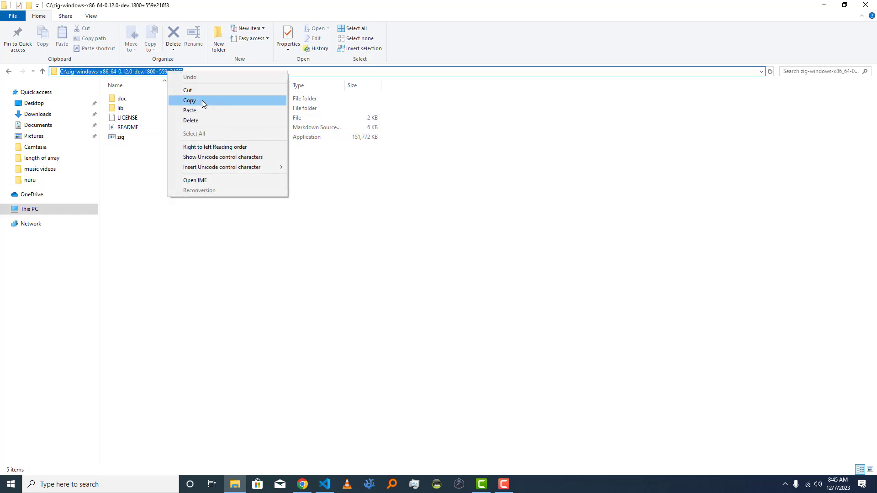
left_click(190, 101)
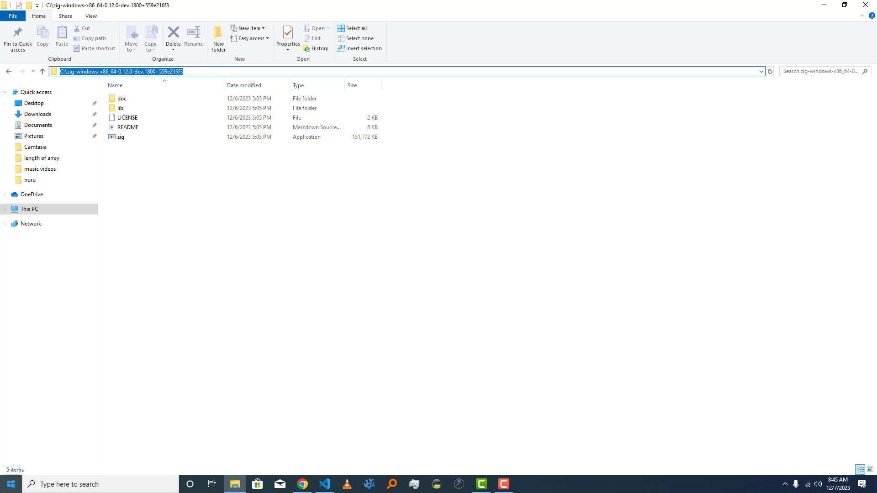
Search the Start menu for 'env' to find 'Edit the system environment variables'.
left_click(10, 484)
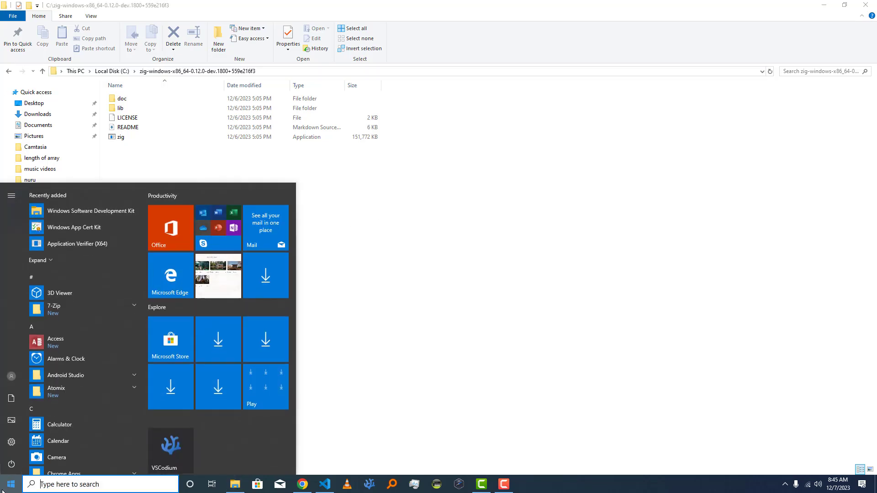
type("en")
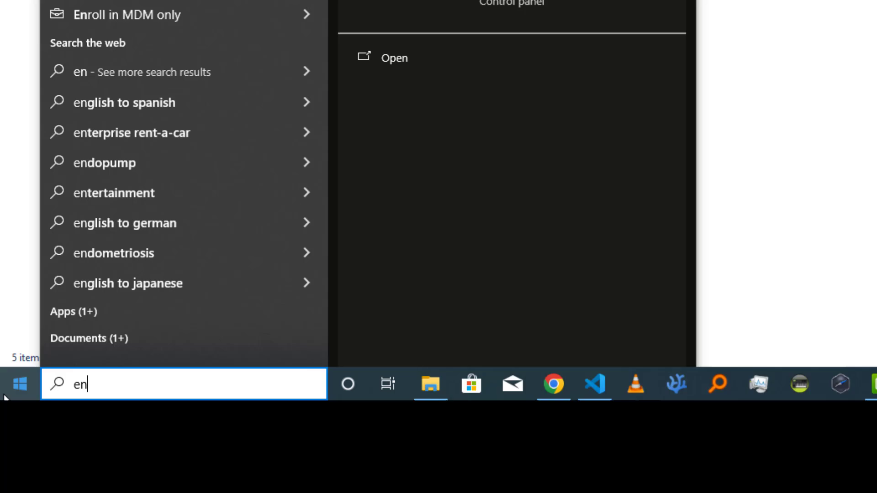
type("v")
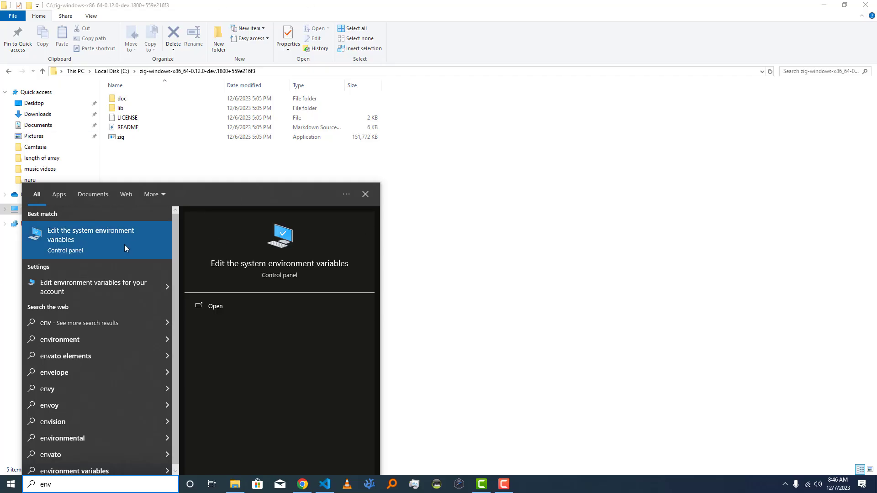
mouse_move(99, 250)
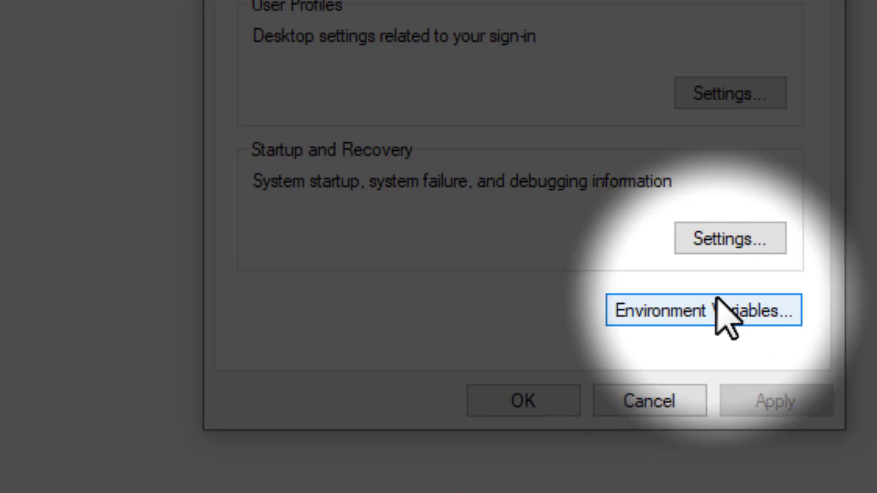
mouse_move(732, 335)
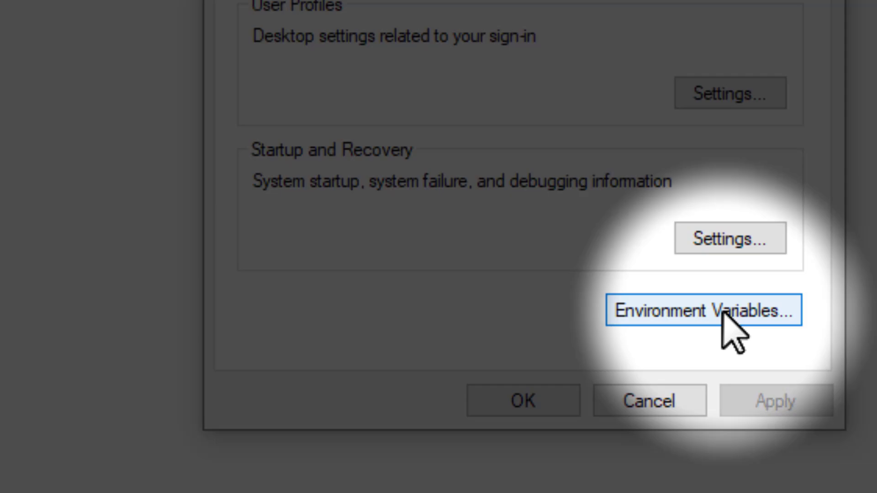
Bring up the Environment Variables dialog and select the user Path variable.
left_click(703, 309)
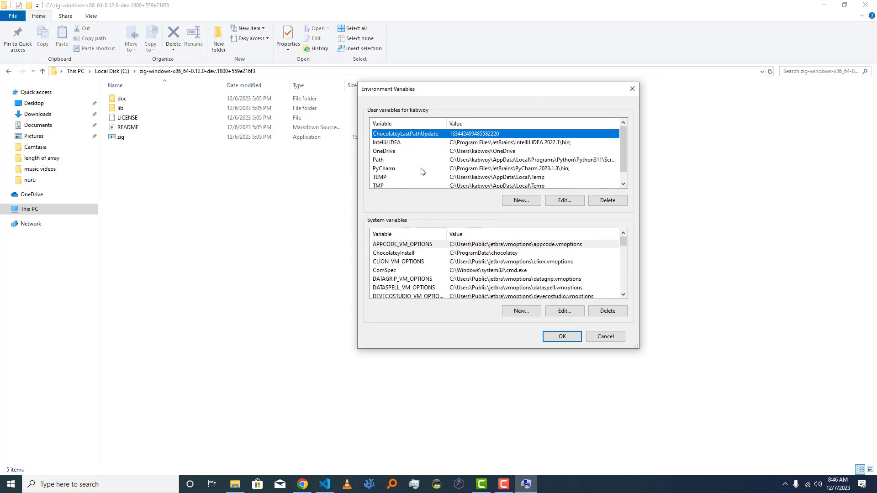
mouse_move(392, 170)
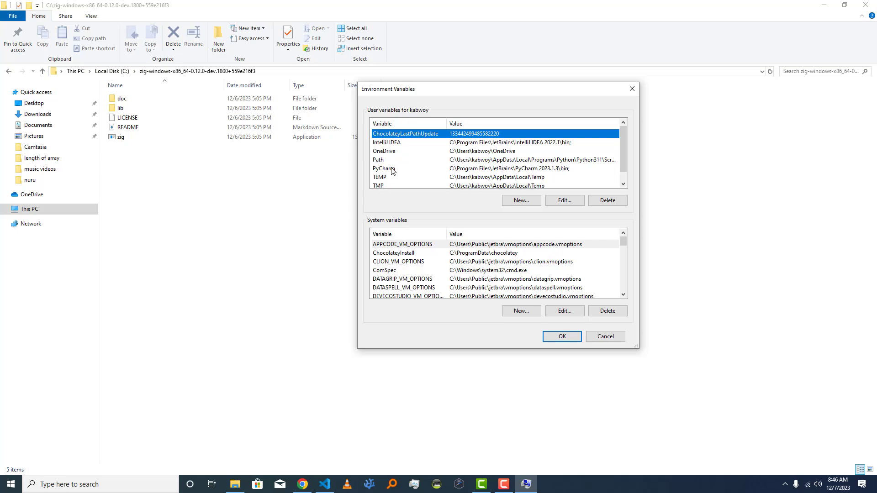
left_click(378, 159)
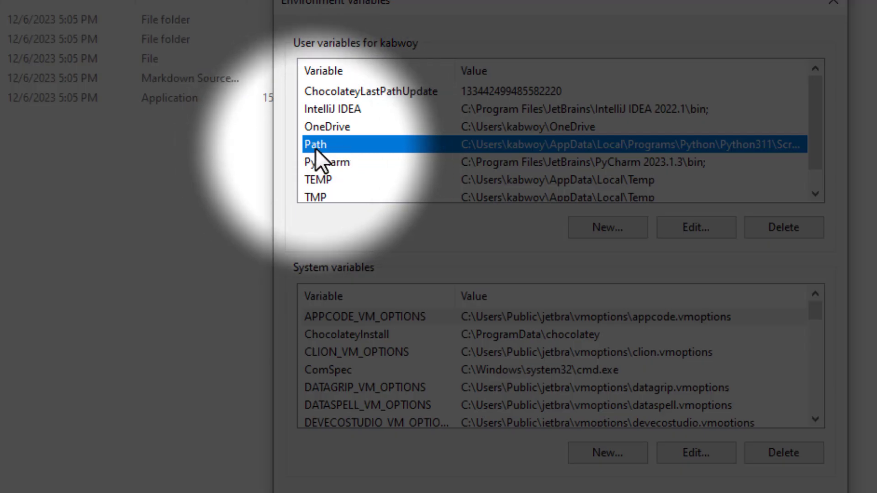
Add C:\zig-windows-x86_64-0.12.0-dev.1800+559e216f3 as a new user Path entry and confirm it.
left_click(695, 227)
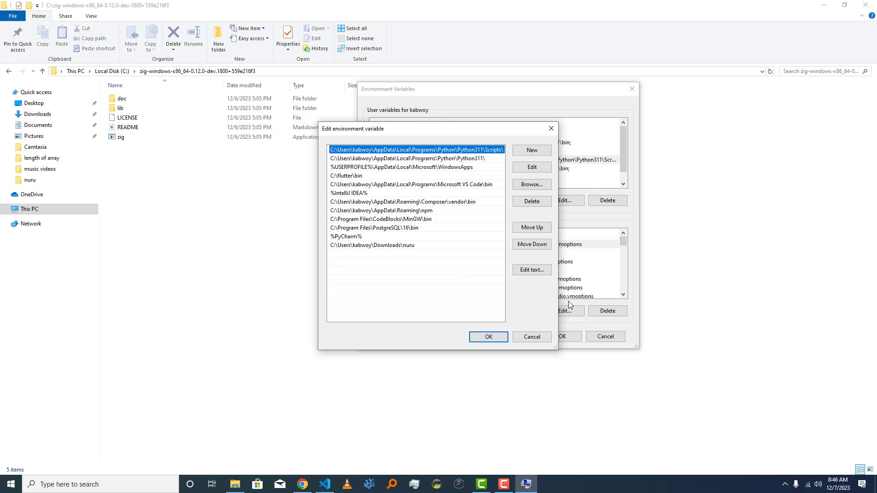
mouse_move(337, 355)
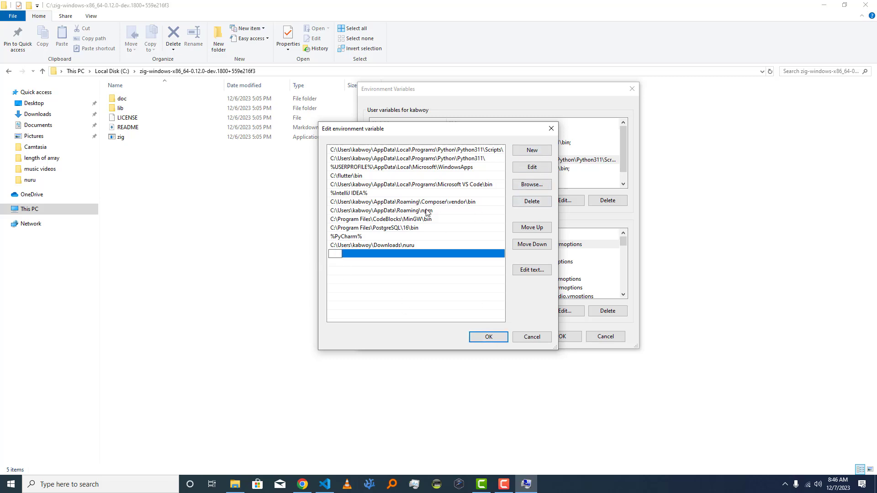
type("C:\\zig-windows-x86_64-0.12.0-dev.1800+559e216f3")
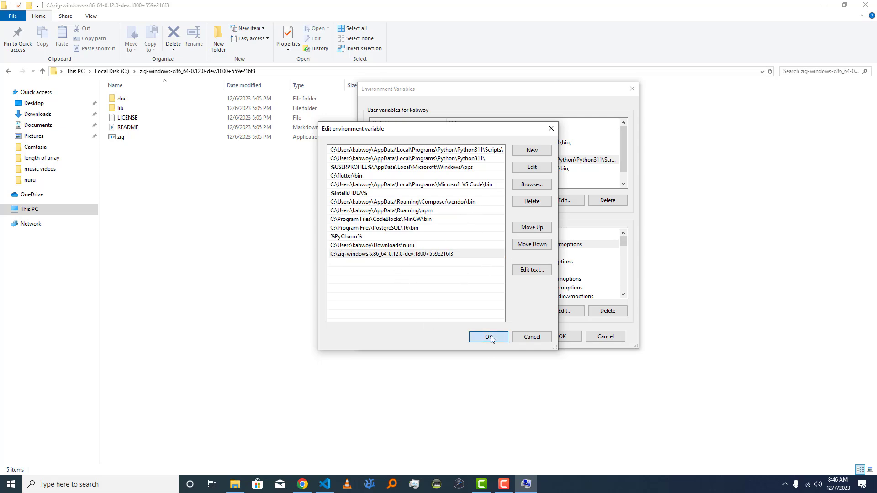
left_click(486, 337)
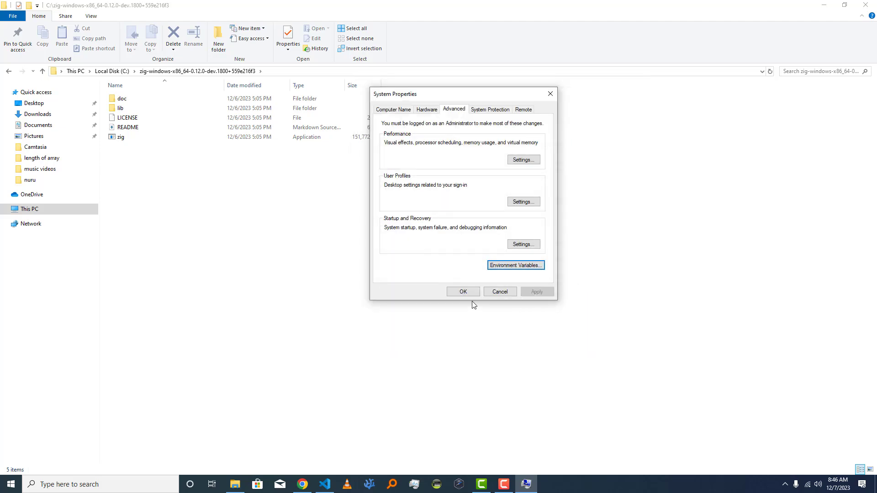
Close System Properties keeping the changes and launch a fresh Command Prompt via a 'cmd' search.
left_click(463, 291)
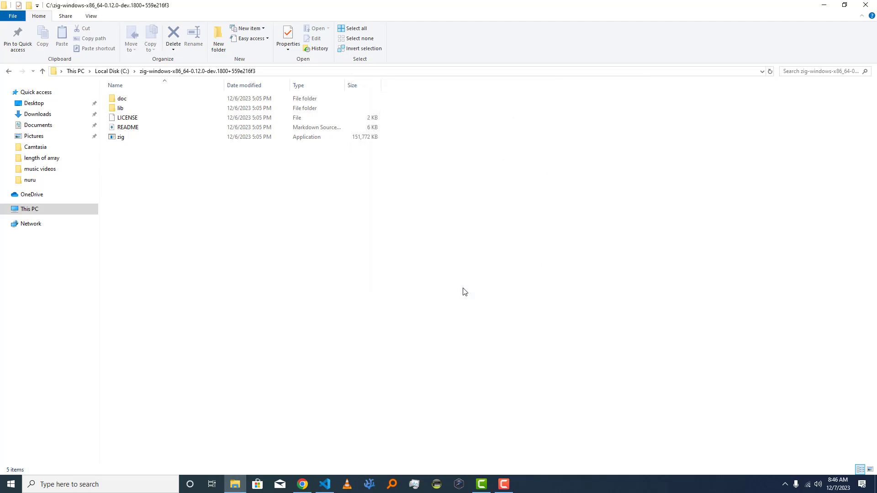
mouse_move(463, 296)
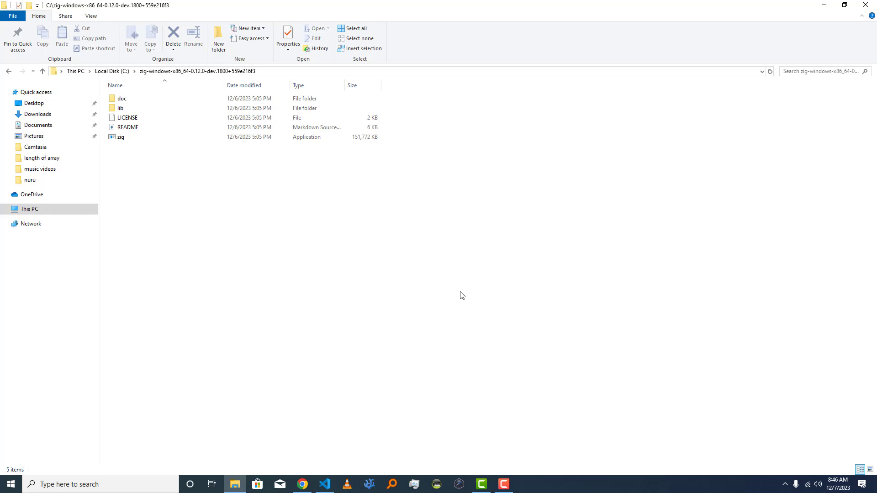
mouse_move(139, 469)
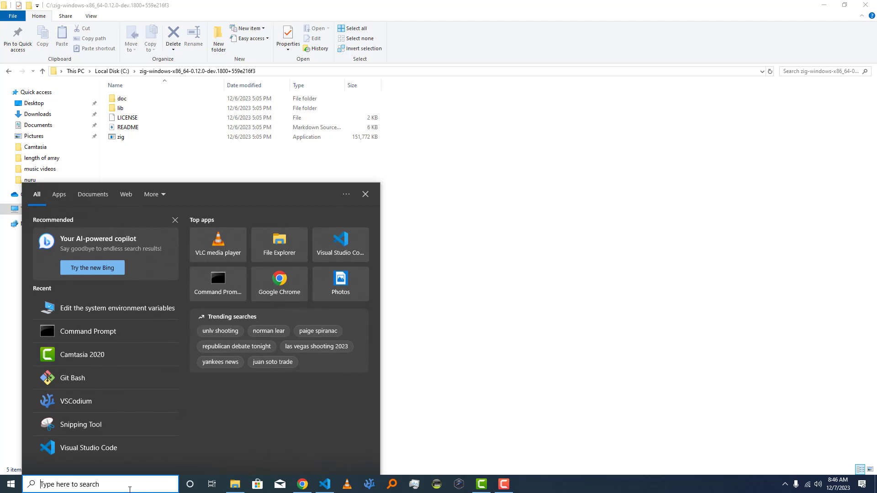
type("cmd")
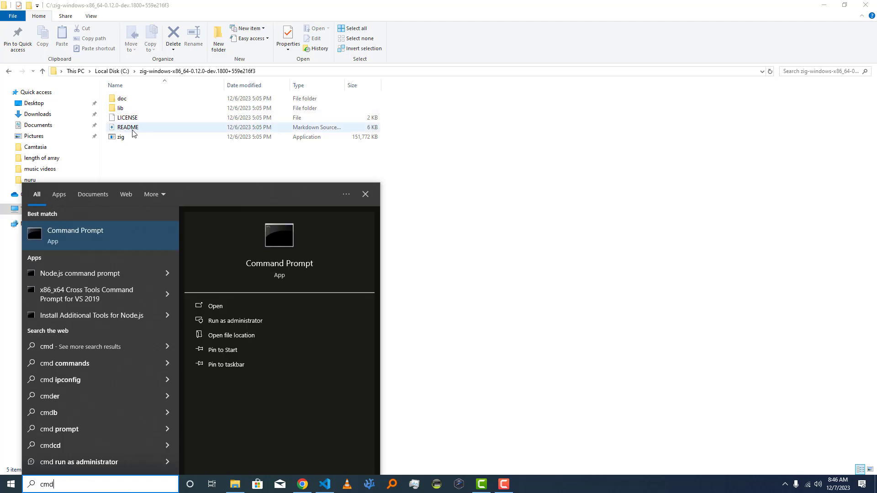
left_click(214, 305)
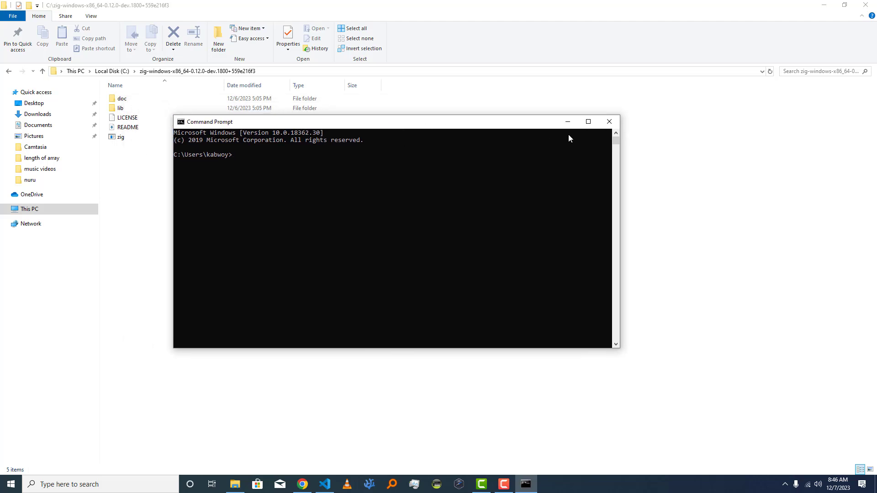
Maximize Command Prompt and run zig to show its usage and command list, highlighting build-exe.
left_click(588, 121)
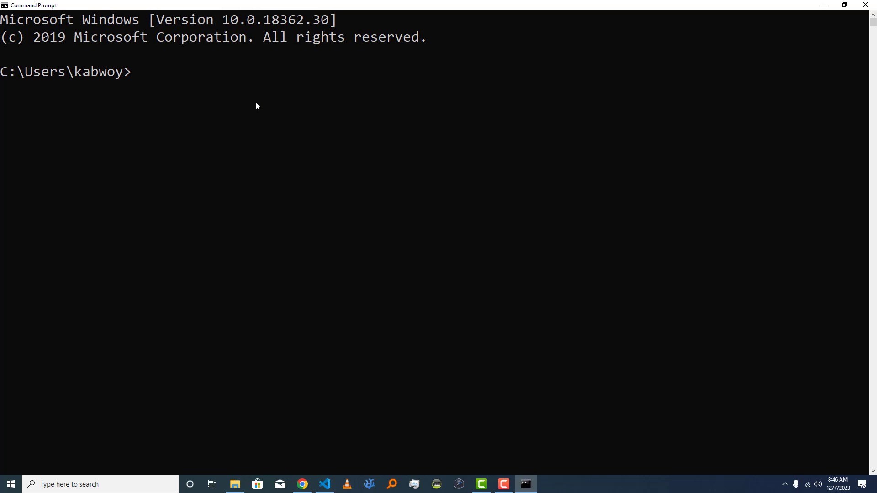
type("zig")
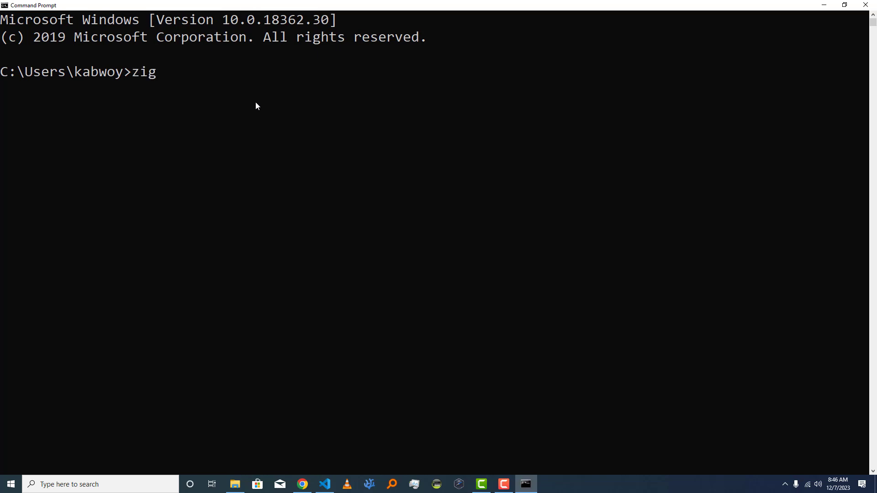
key("enter")
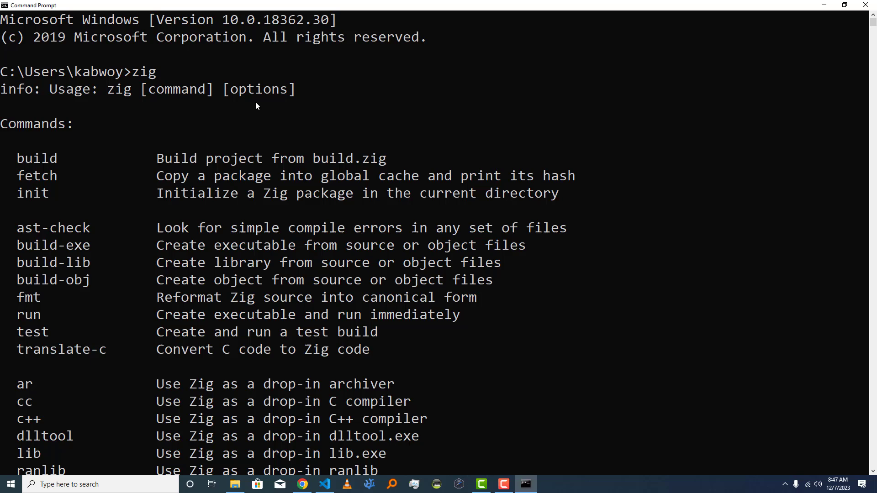
scroll("down", 3)
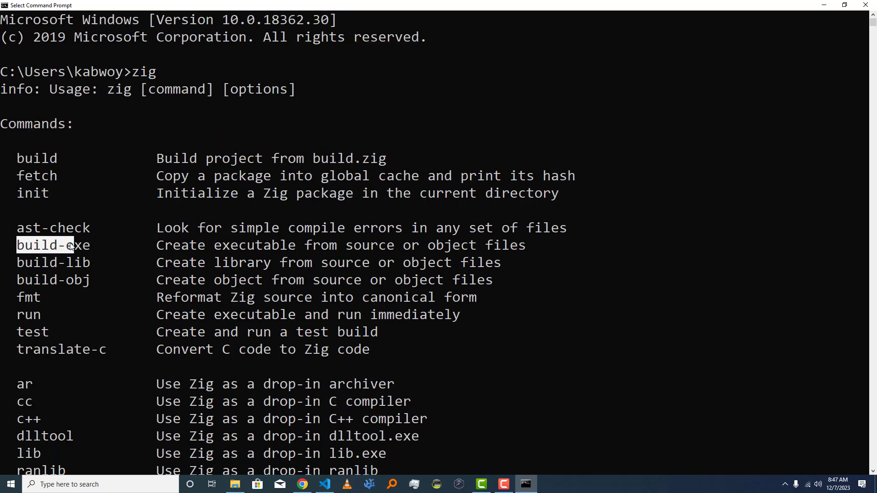
double_click(53, 245)
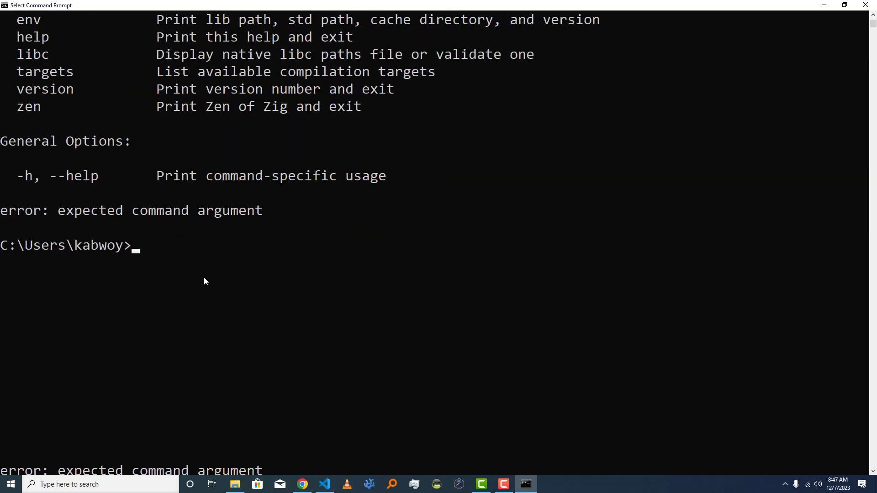
mouse_move(167, 255)
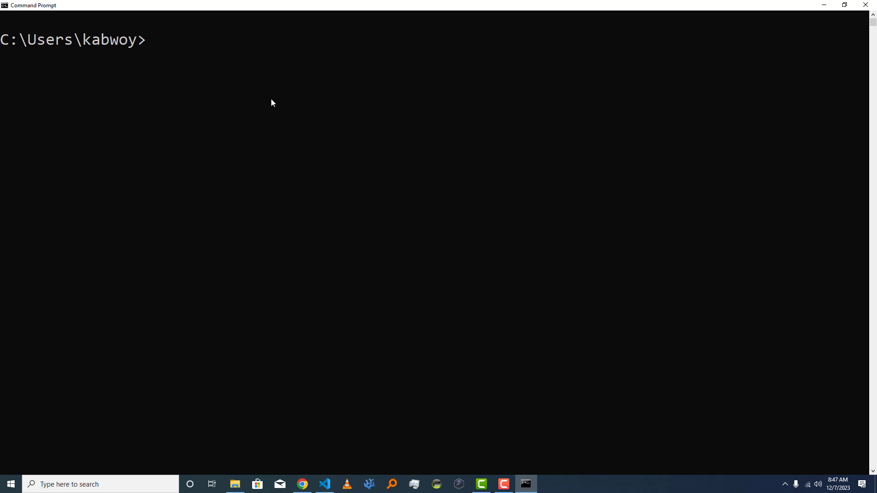
Create a testZigLang folder with mkdir and cd into it.
type("mk")
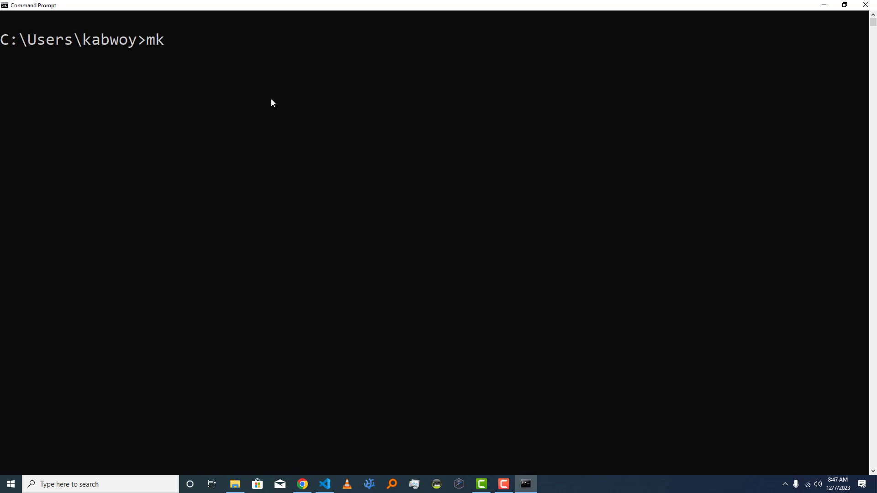
type("dir")
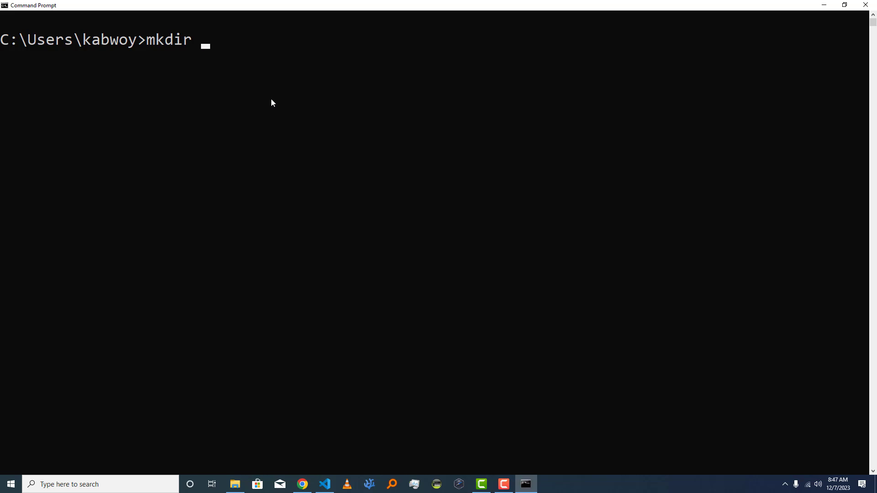
type("test")
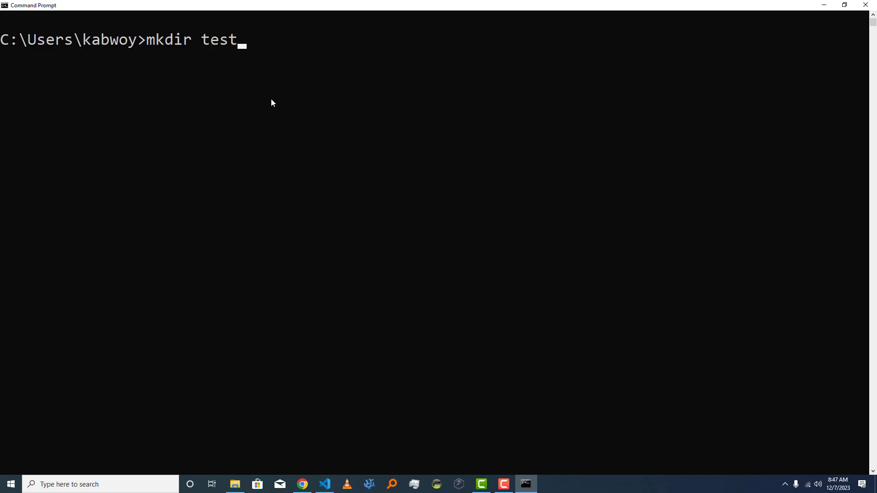
type("Z")
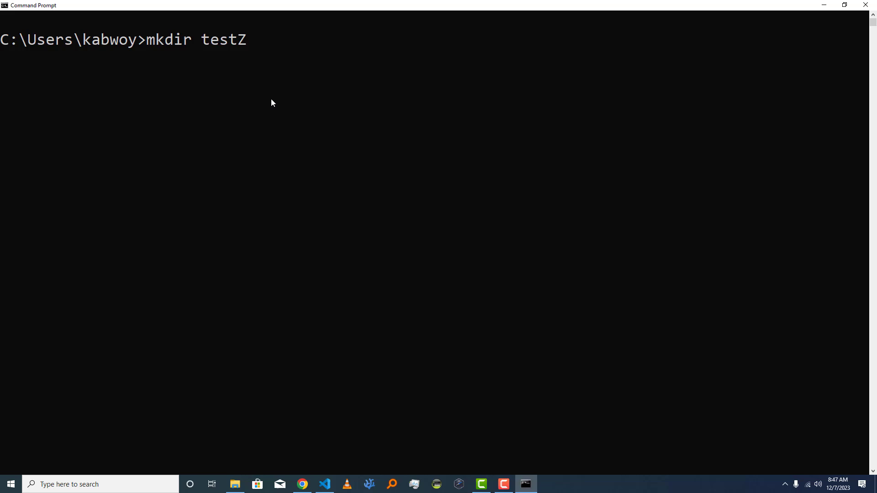
type("igLang")
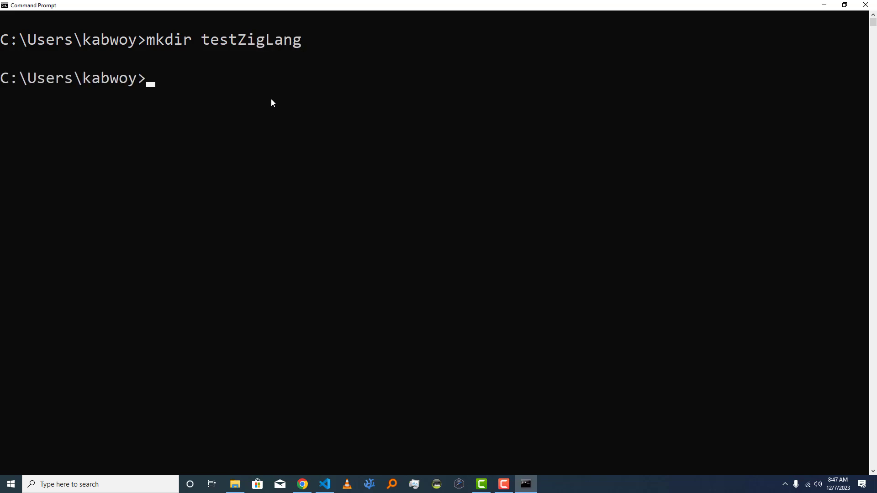
type("cd")
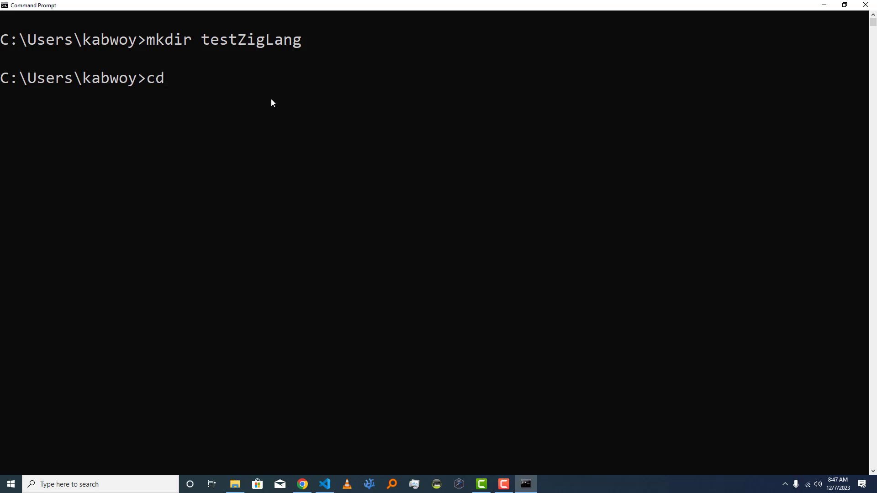
type("testZigLang")
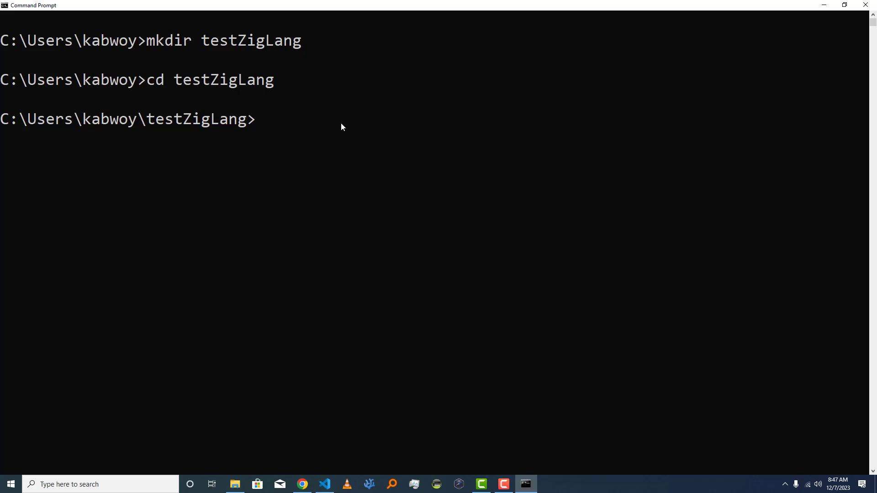
Run zig init to generate build.zig, build.zig.zon and src sources, then cd into src.
type("zig")
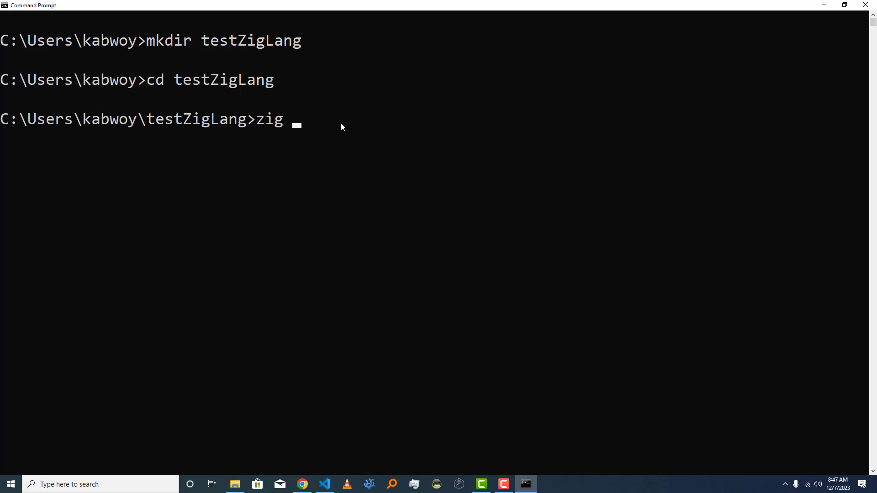
type("init")
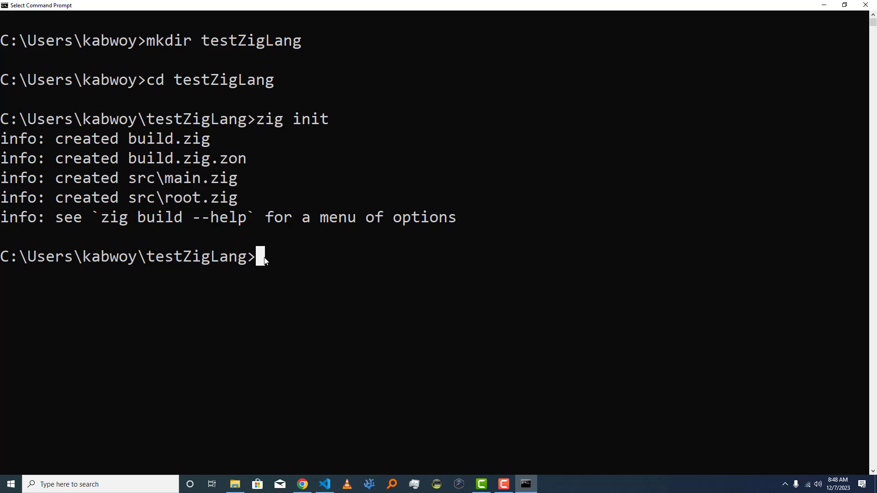
type("cd")
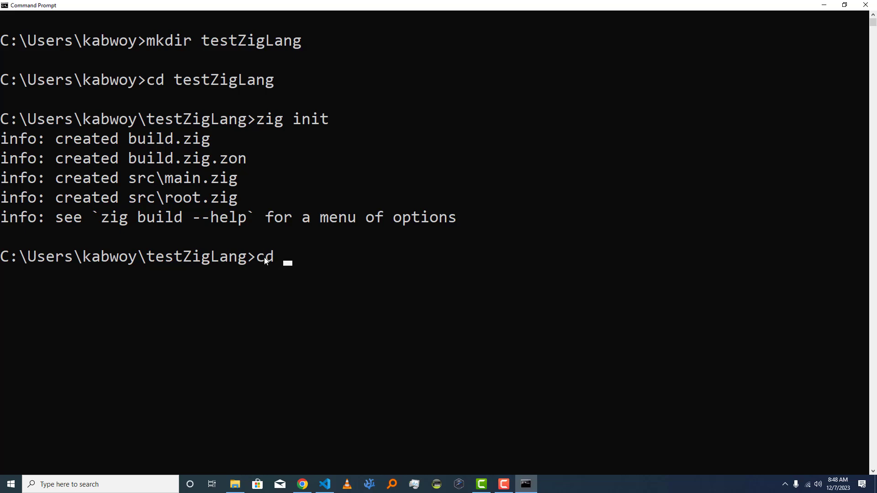
type("src")
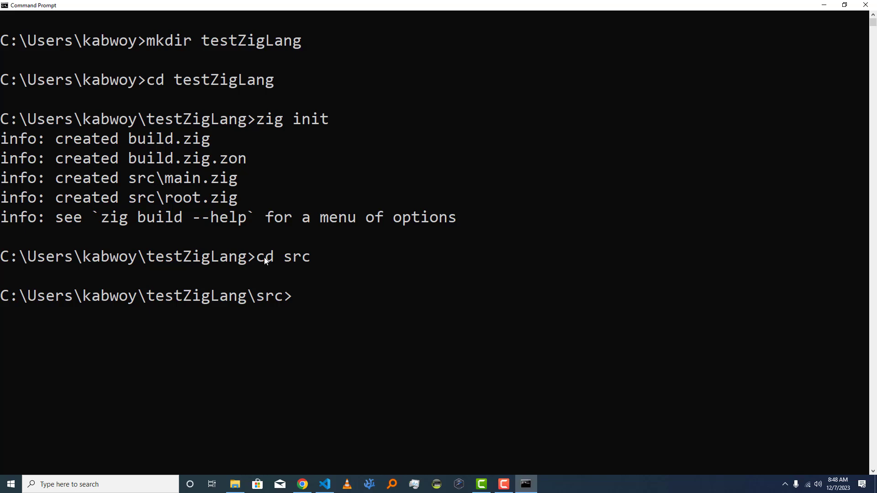
List the src folder with dir, showing main.zig and root.zig.
type("dir")
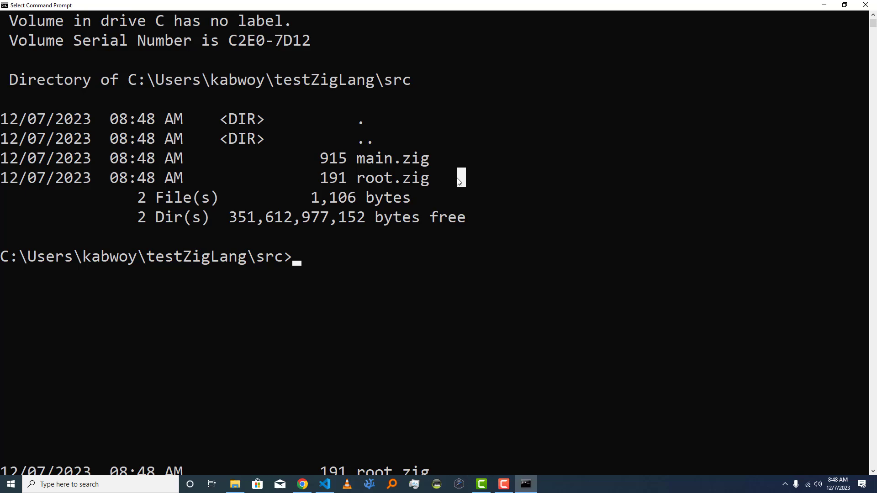
double_click(392, 158)
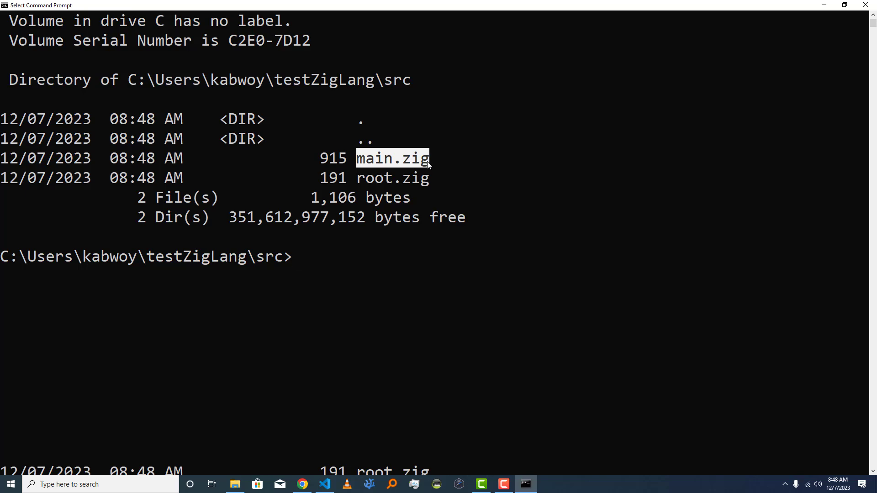
mouse_move(312, 265)
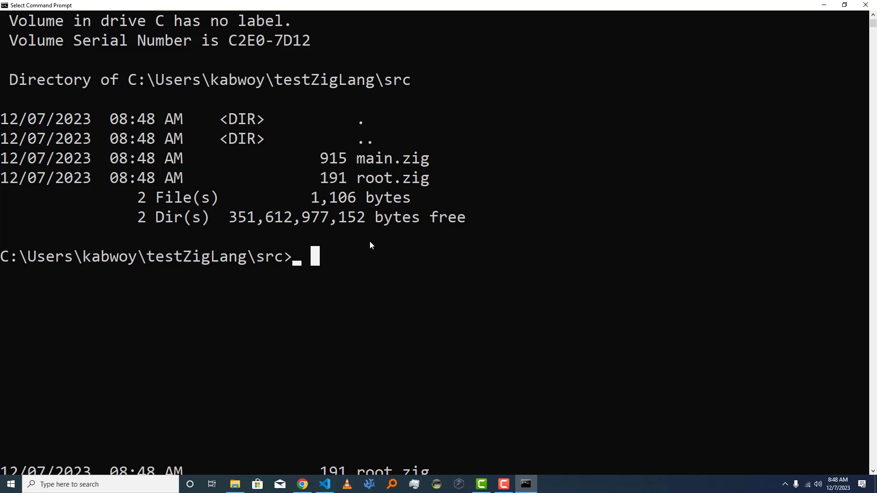
Compile main.zig with zig build-exe main.zig, finishing without errors.
type("z")
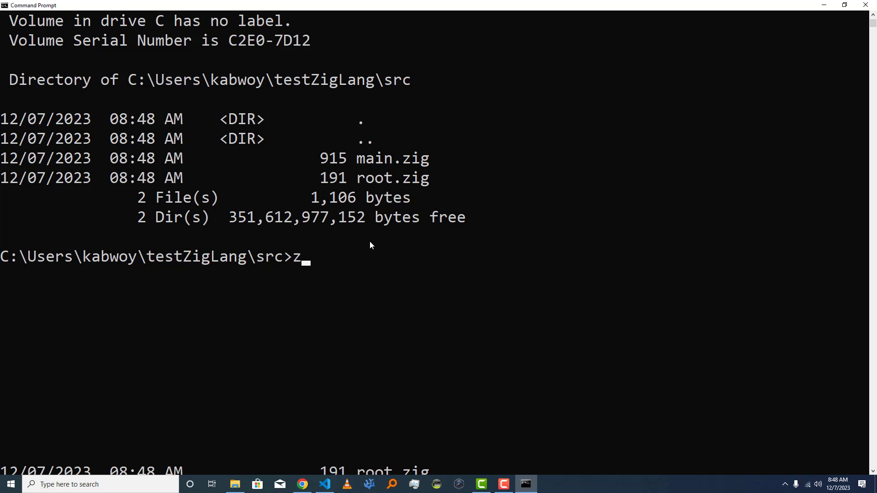
type("ig")
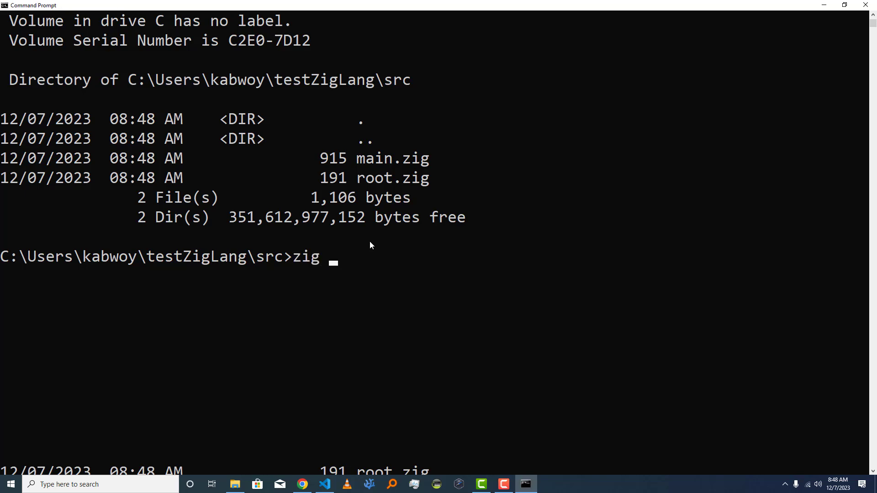
type("build")
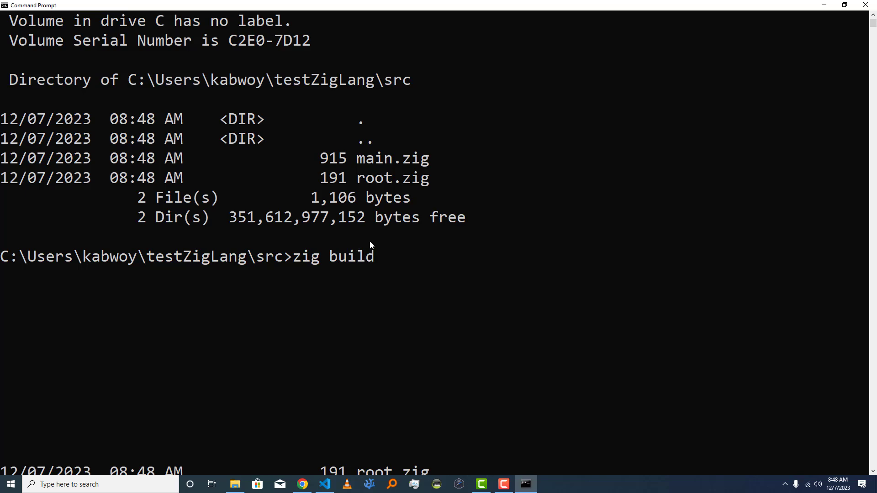
type("-exe")
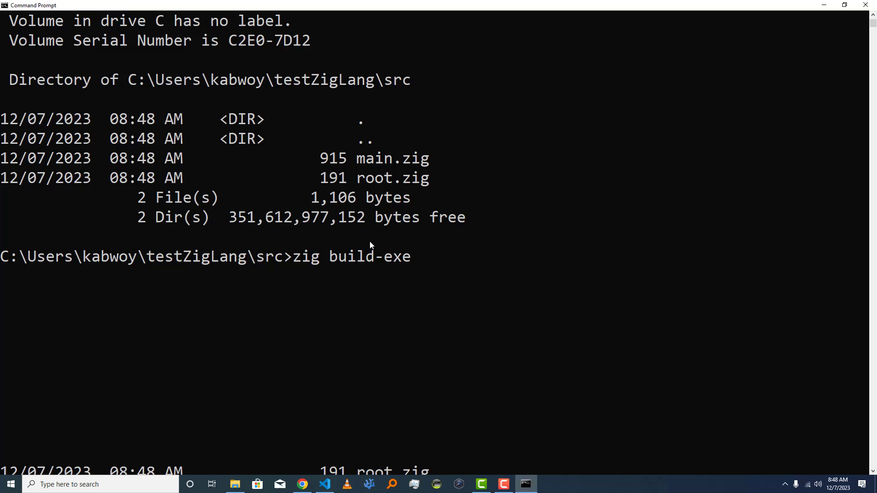
type("ma")
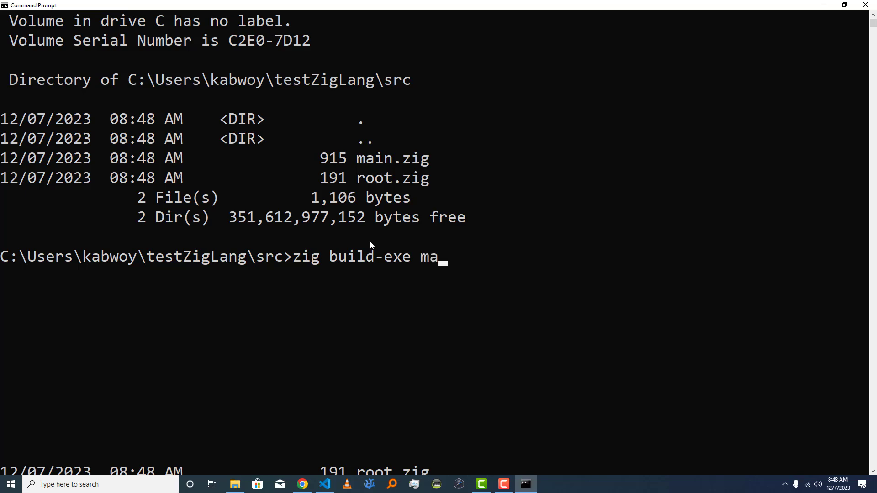
type("in.zig")
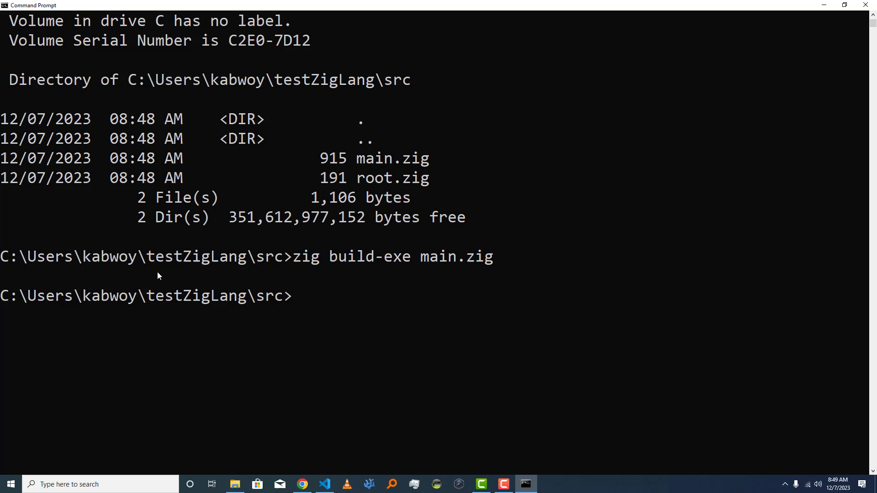
mouse_move(536, 310)
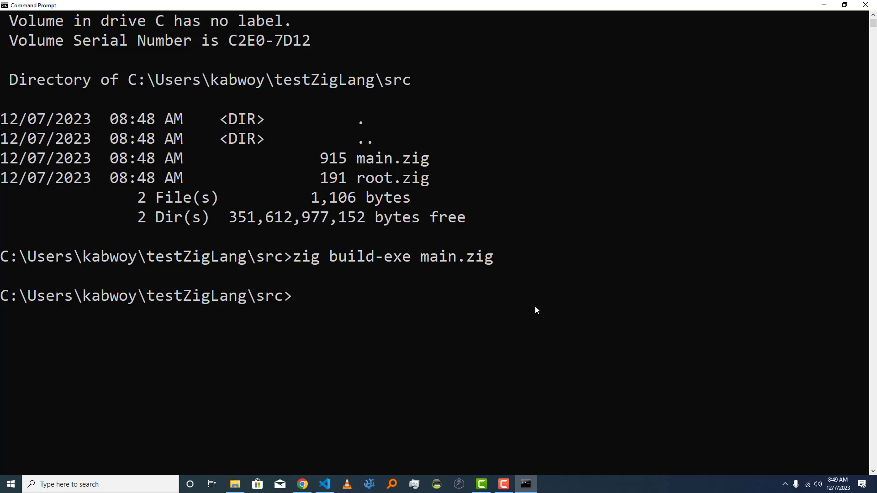
mouse_move(388, 302)
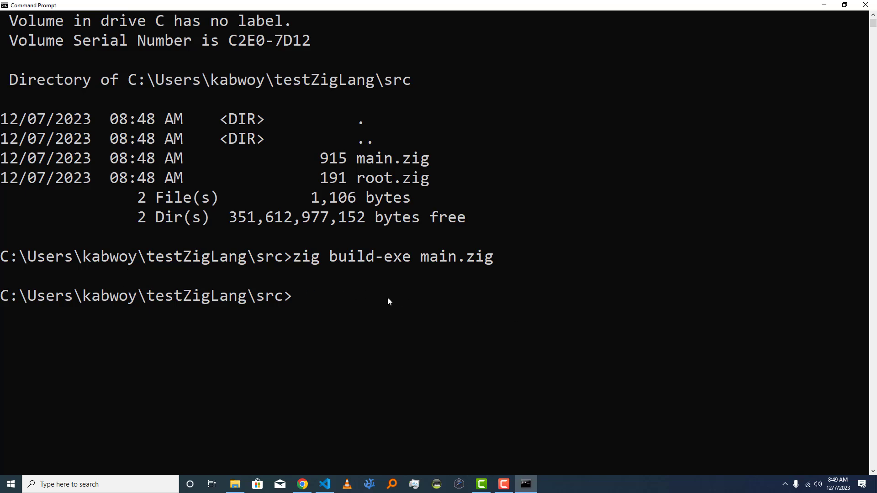
Run dir so the src listing shows main.exe, main.exe.obj and main.pdb beside the sources.
type("dir")
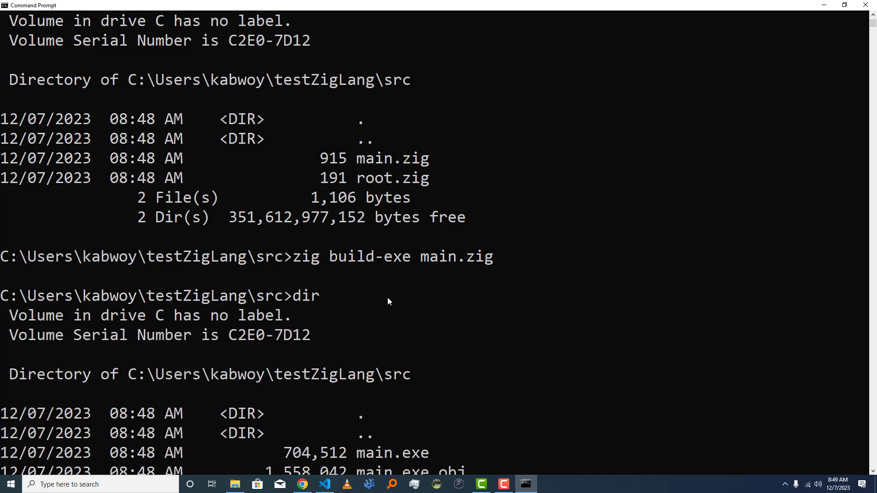
scroll("down", 3)
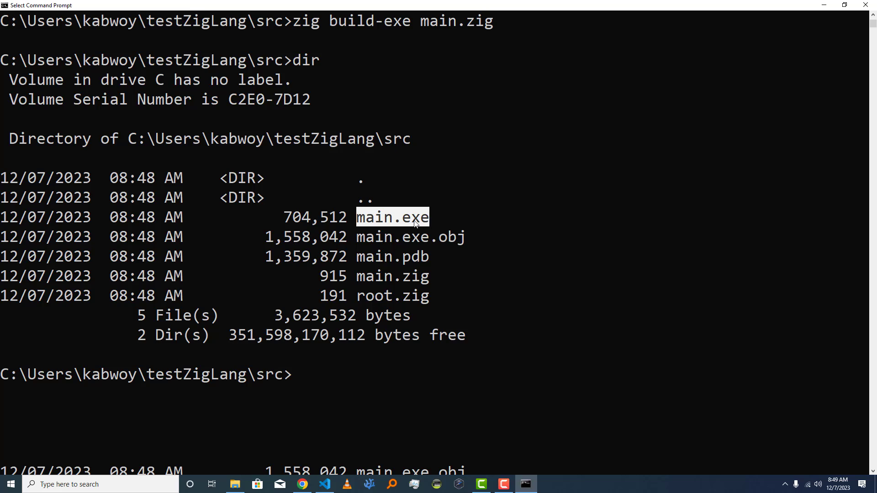
mouse_move(305, 385)
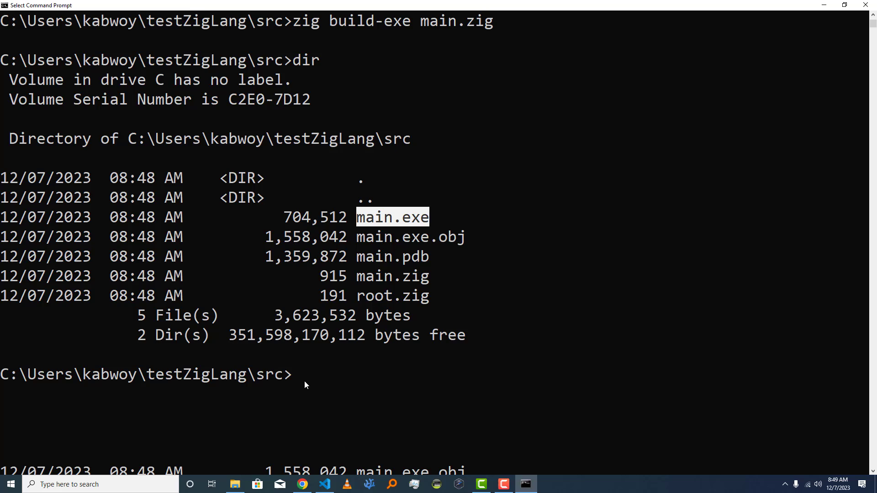
mouse_move(313, 378)
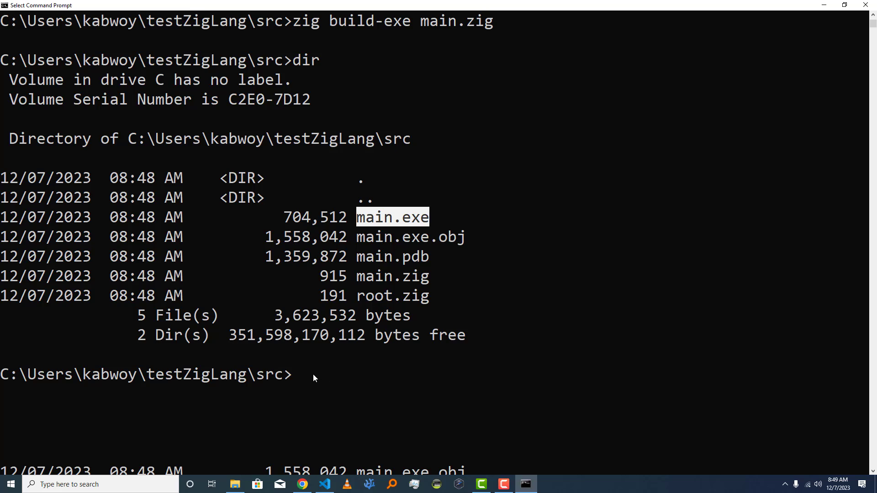
Run main.exe and highlight its output: "All your codebase are belong to us." and the zig build test hint.
type("mai")
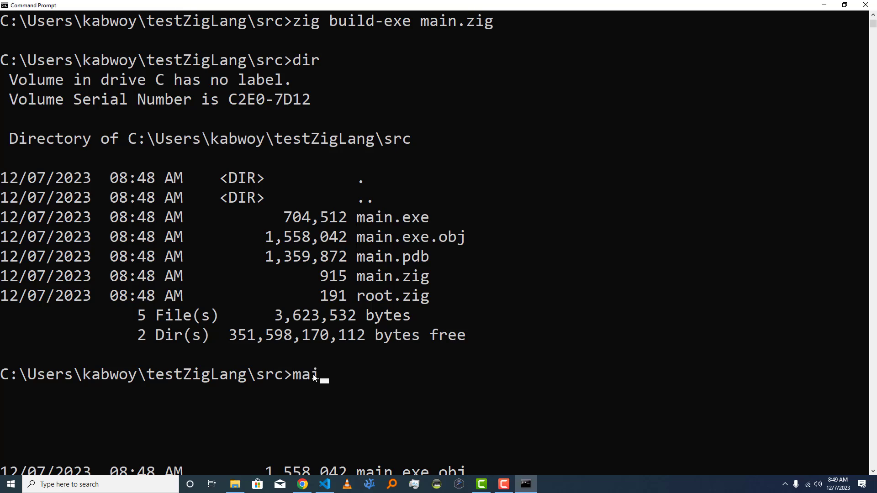
type("n.")
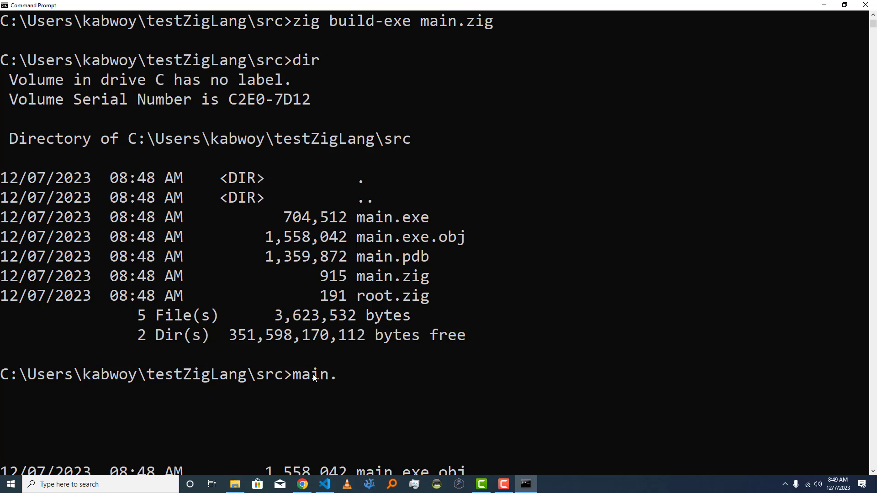
type("exe")
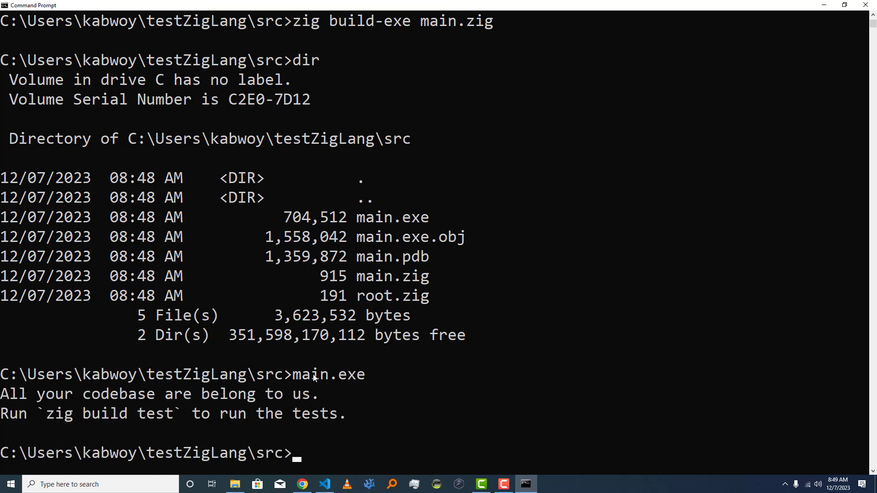
scroll("down", 3)
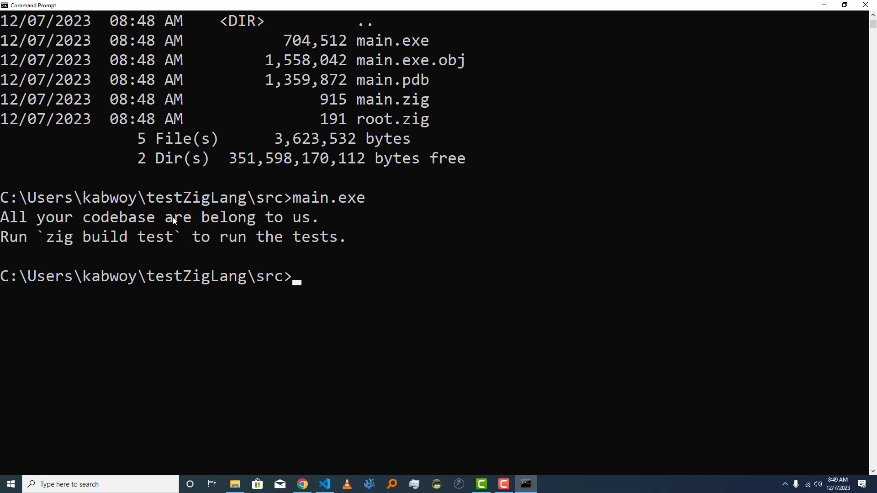
left_click_drag(0, 218, 208, 217)
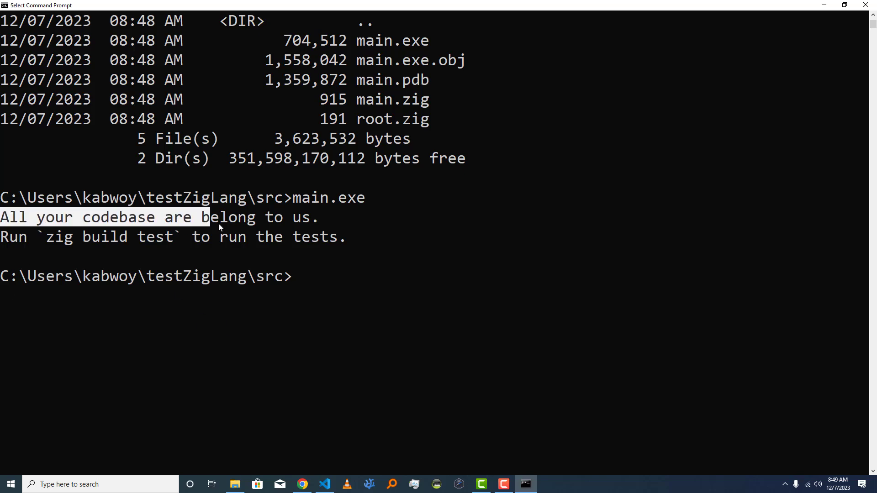
left_click_drag(210, 217, 336, 237)
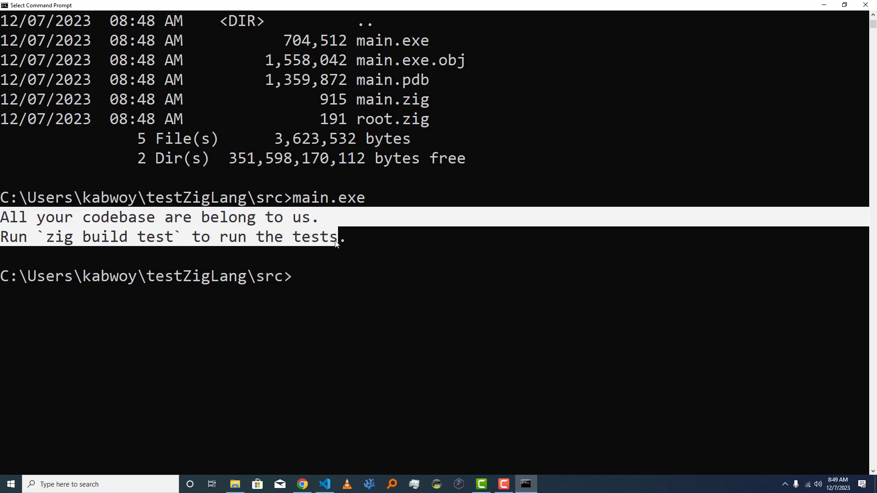
mouse_move(261, 241)
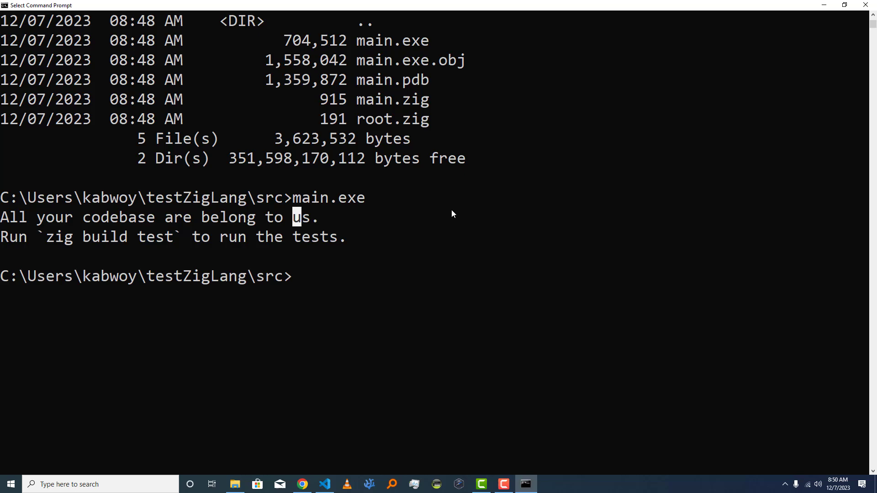
mouse_move(426, 213)
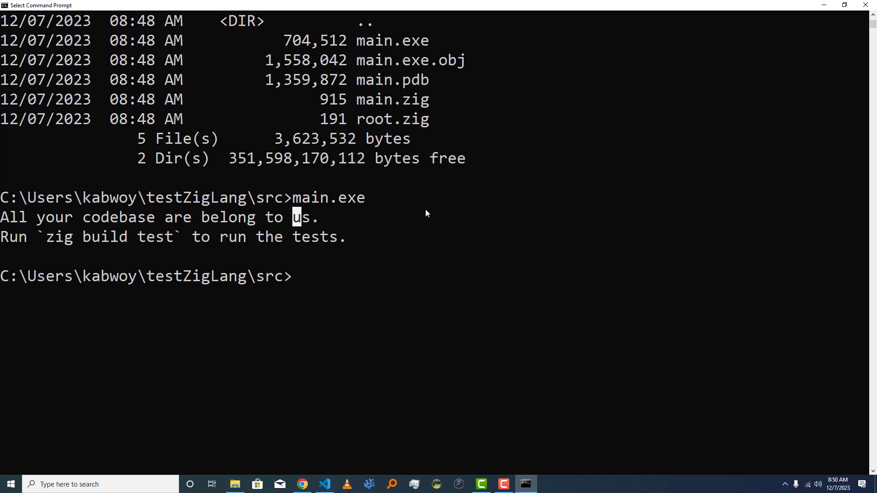
mouse_move(430, 183)
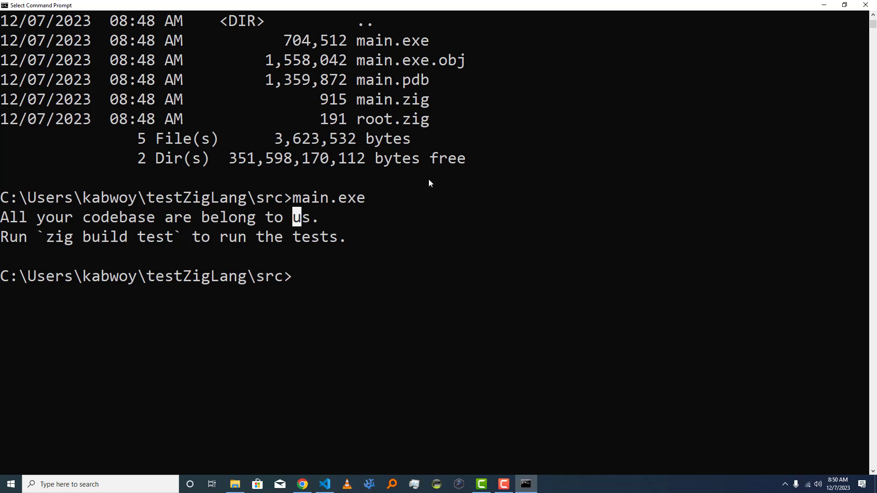
mouse_move(437, 170)
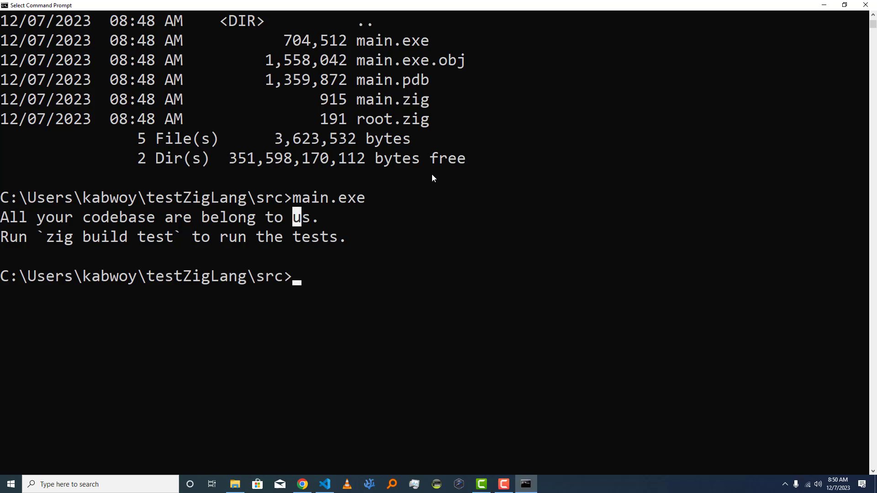
mouse_move(412, 172)
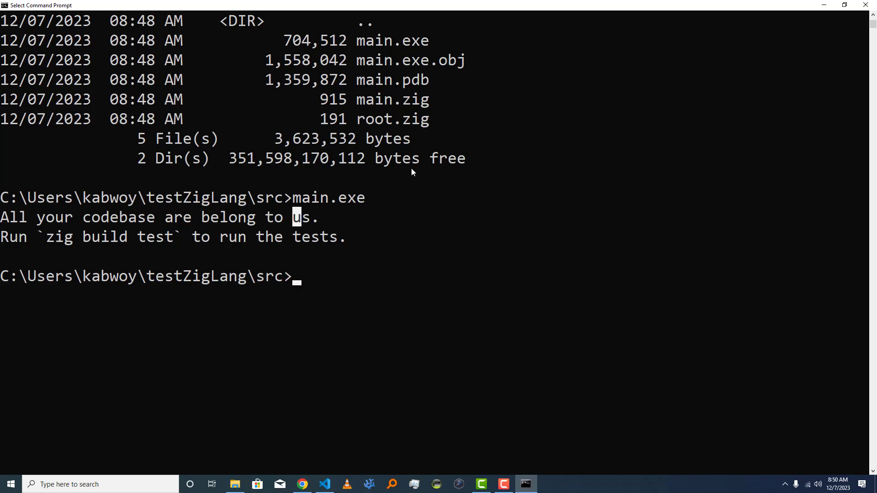